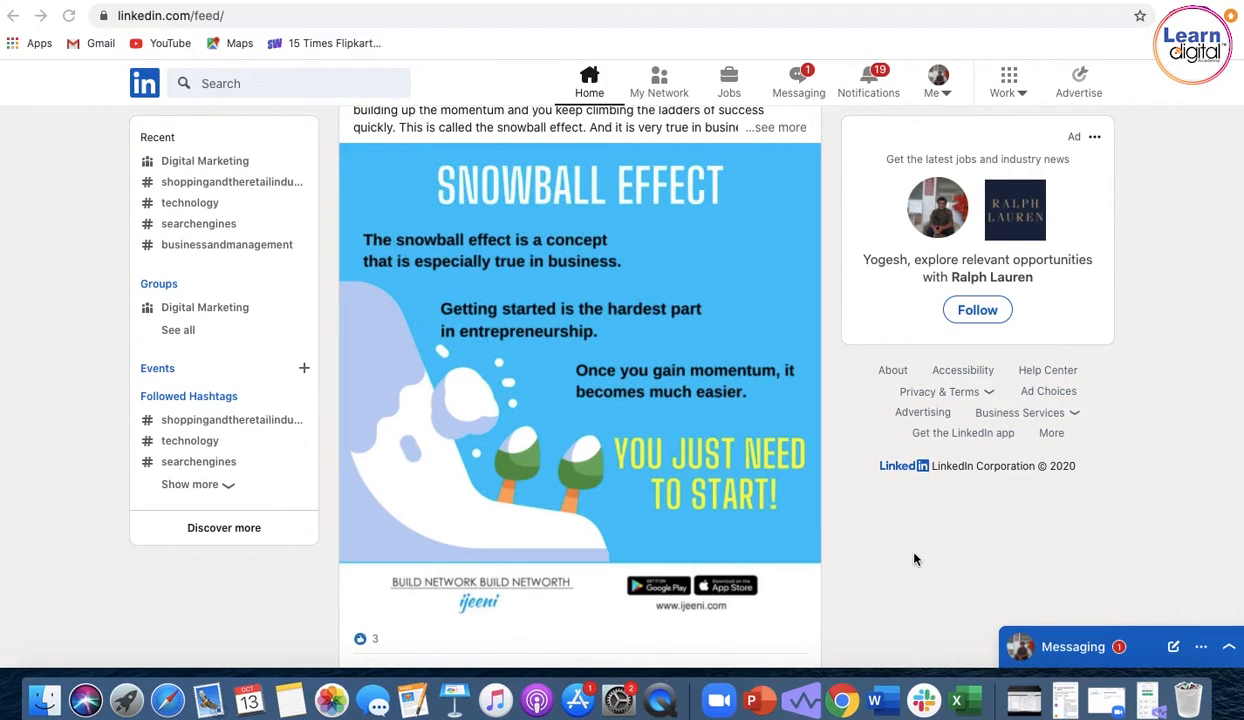
mouse_move(876, 562)
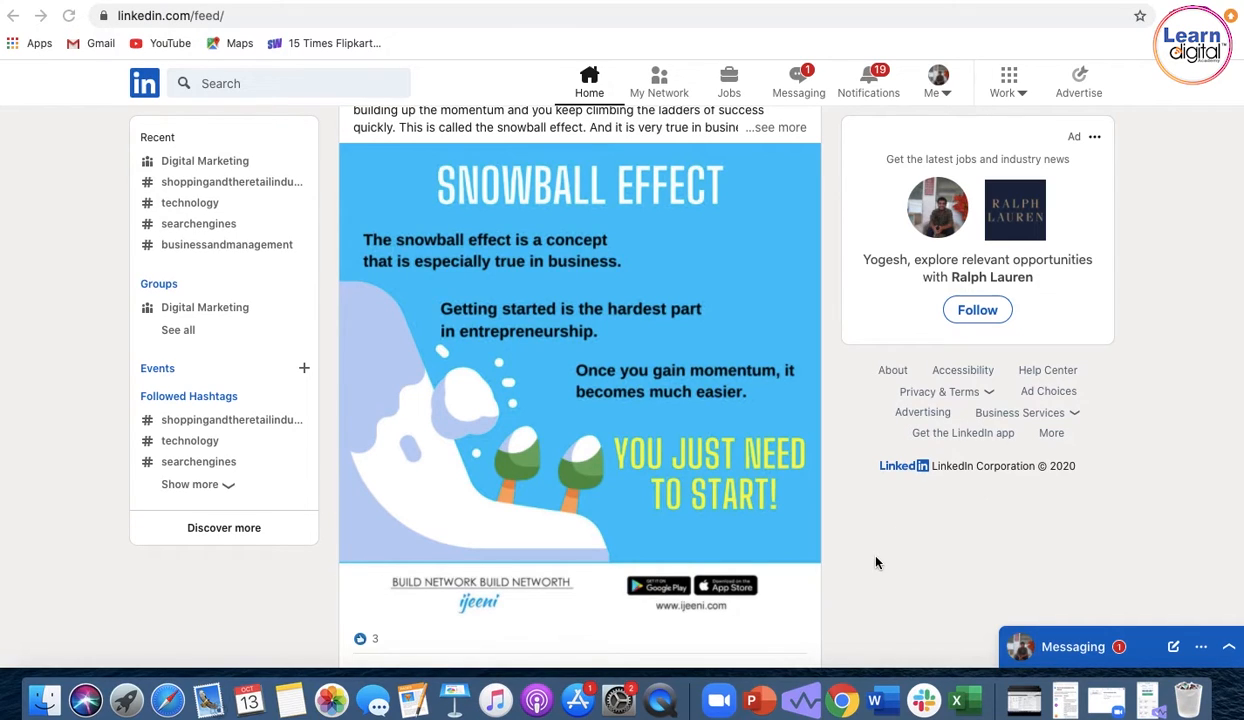
mouse_move(1020, 97)
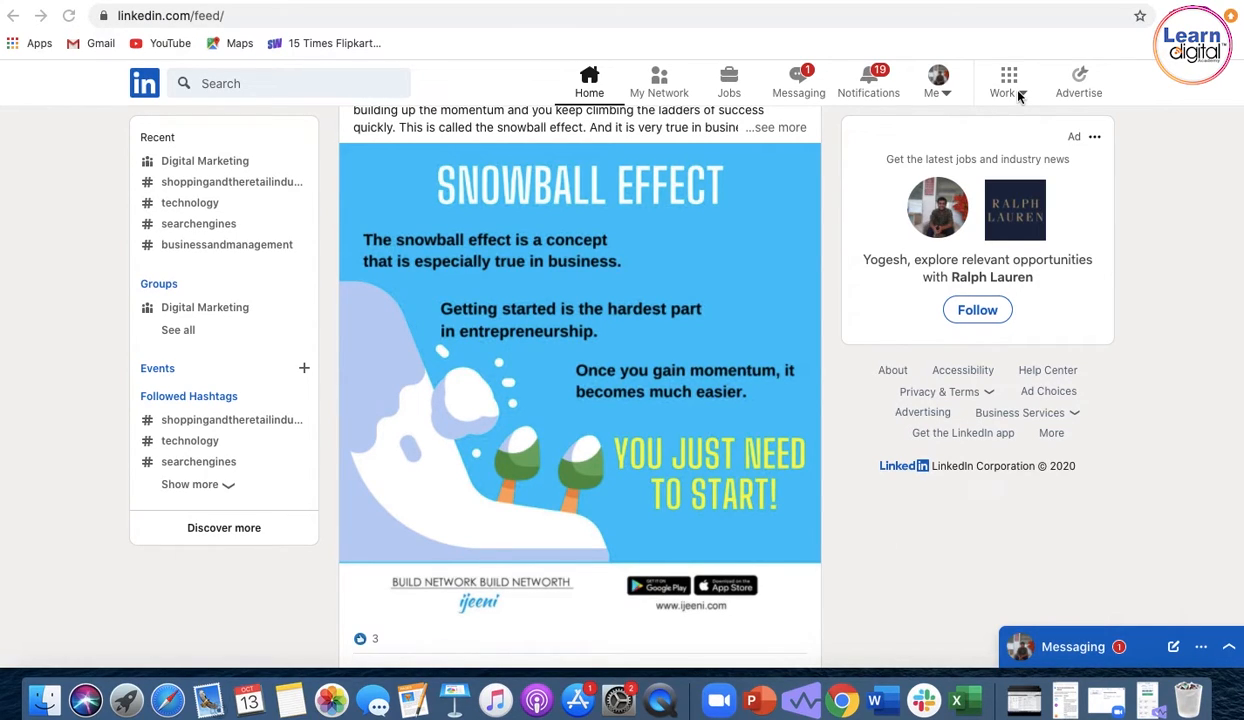
- Open the Work panel listing LinkedIn products, including creating a Company Page
click(1007, 80)
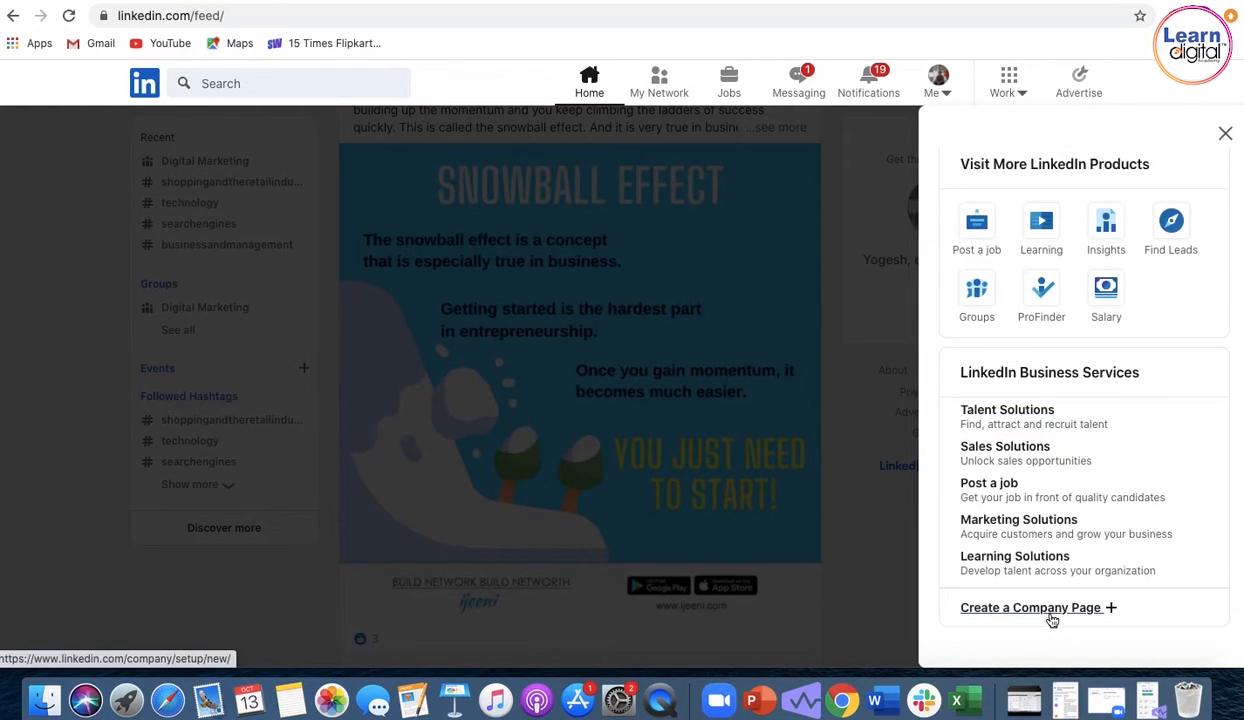
- Start a company page, then check the account menu and personal profile
click(1225, 133)
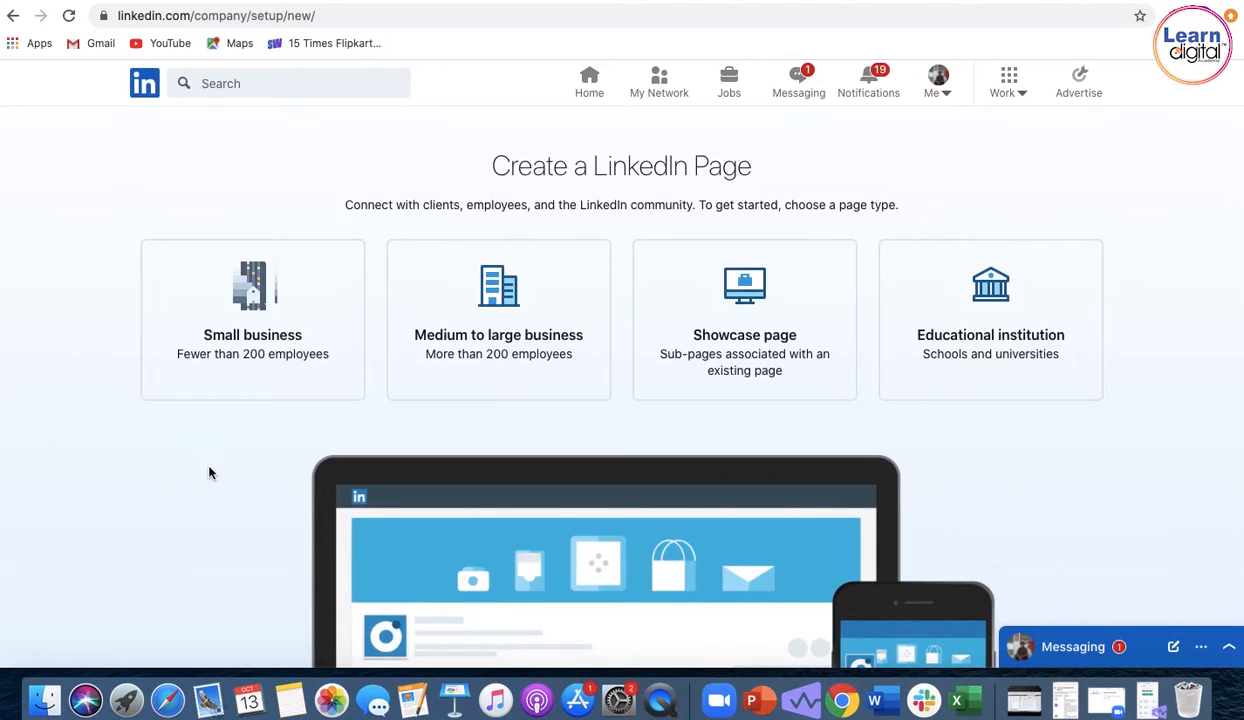
scroll(down, 3)
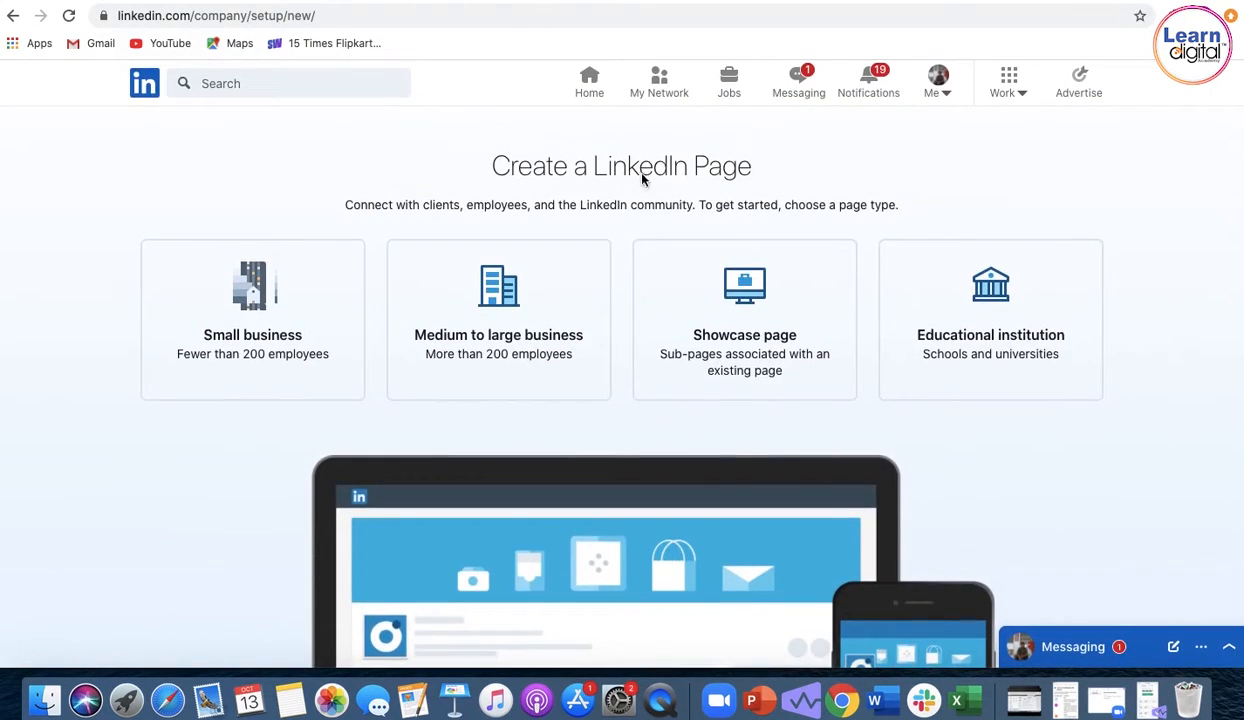
click(933, 80)
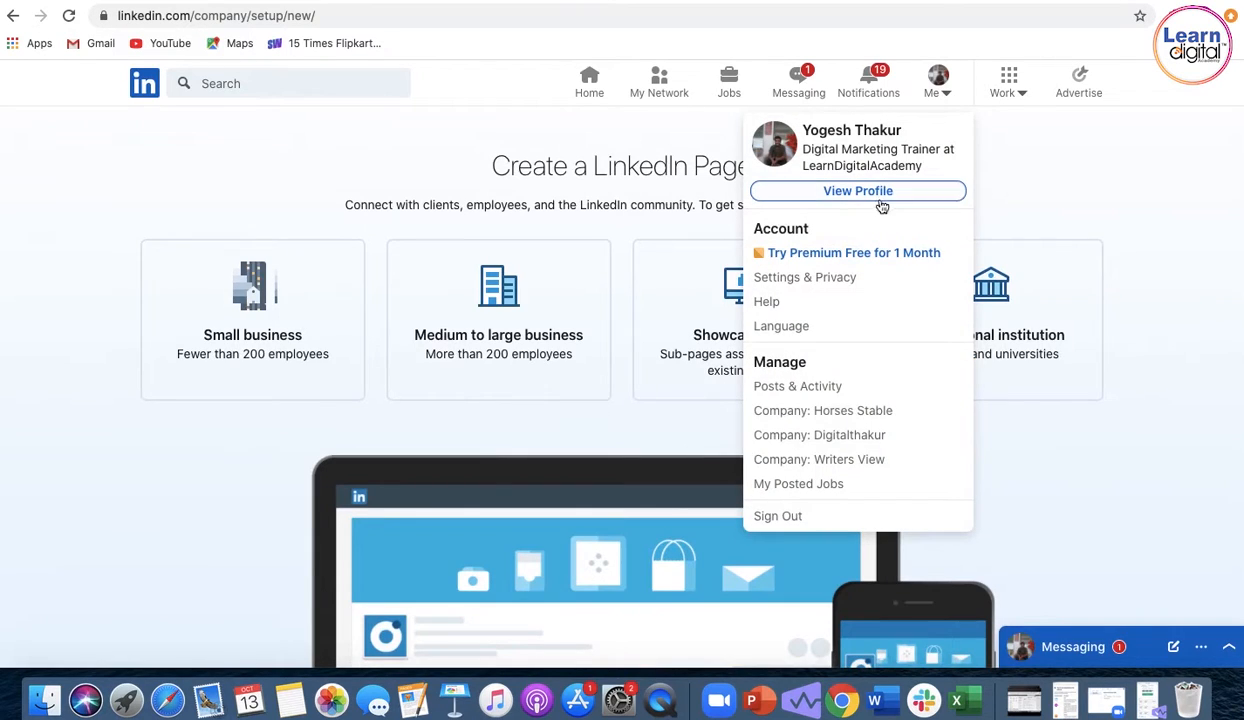
click(857, 190)
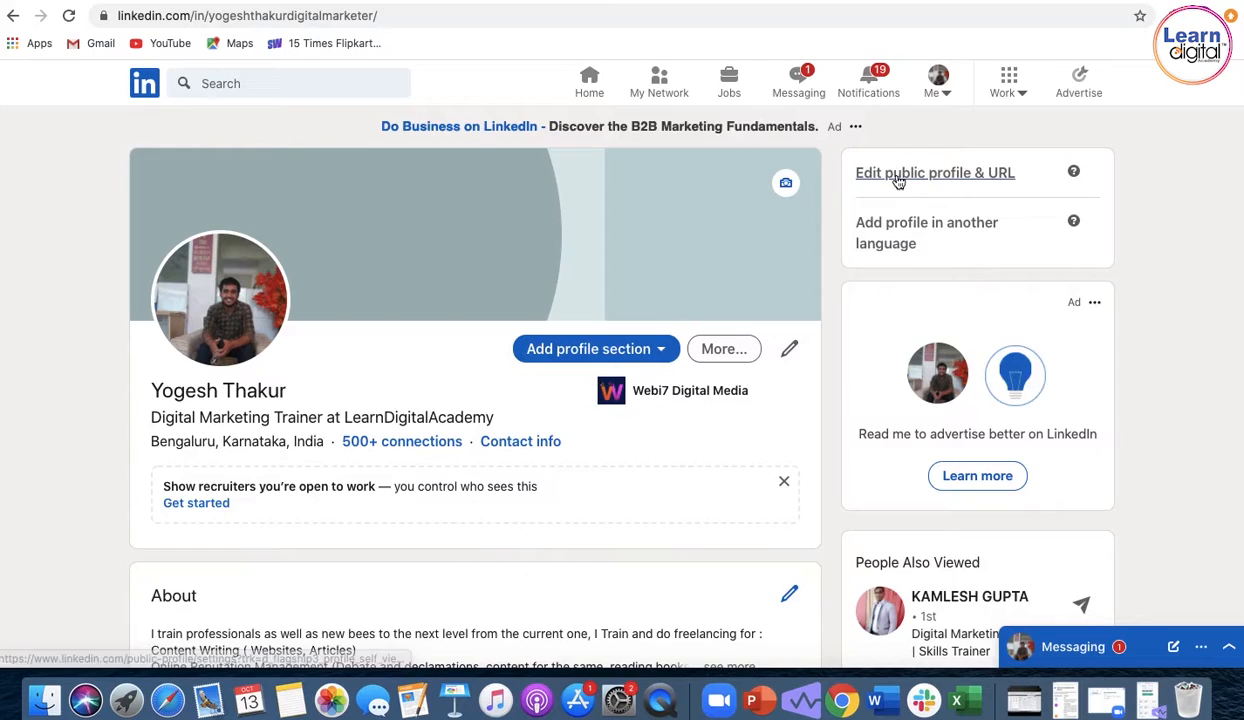
click(934, 172)
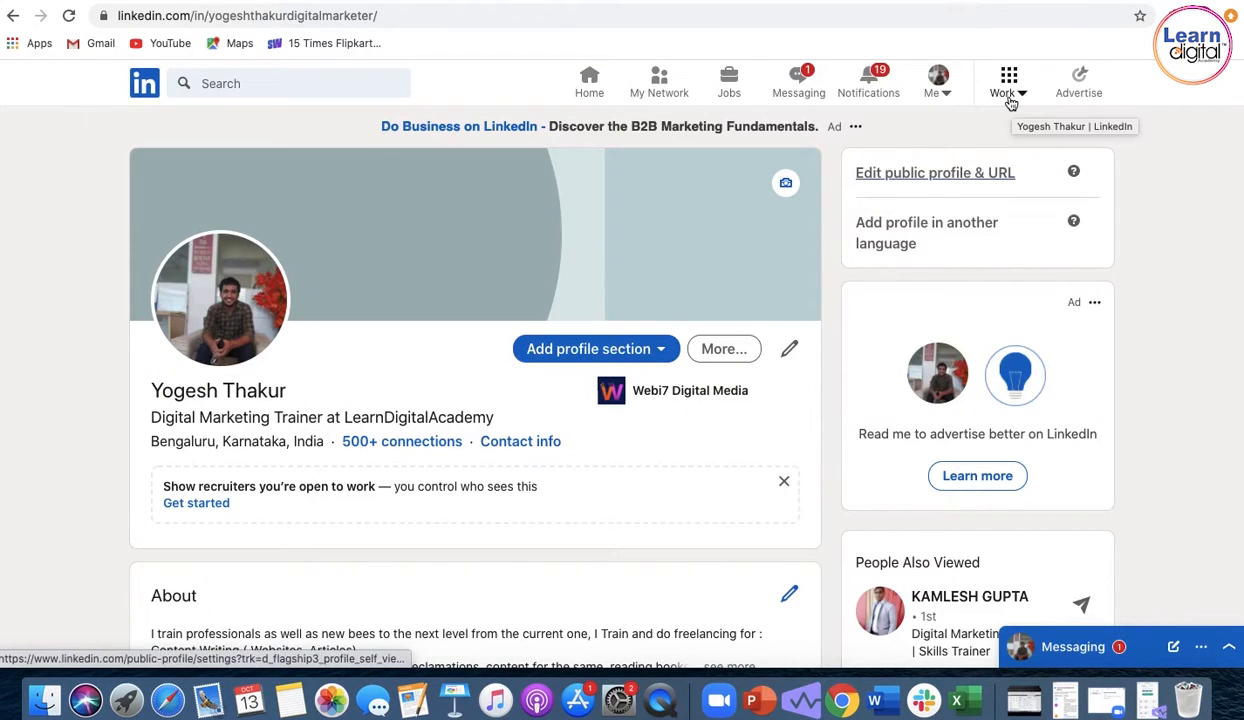
- From the Work panel, create a Company Page and pick the Small business type
click(1004, 81)
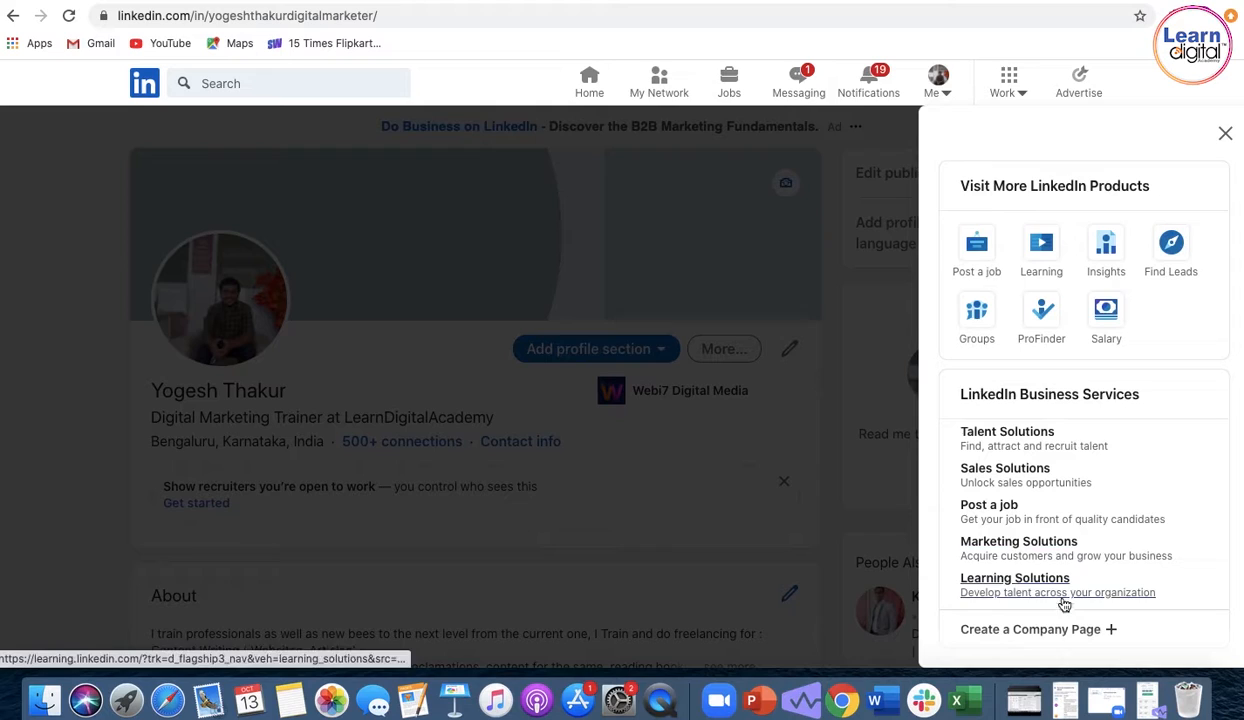
click(1030, 629)
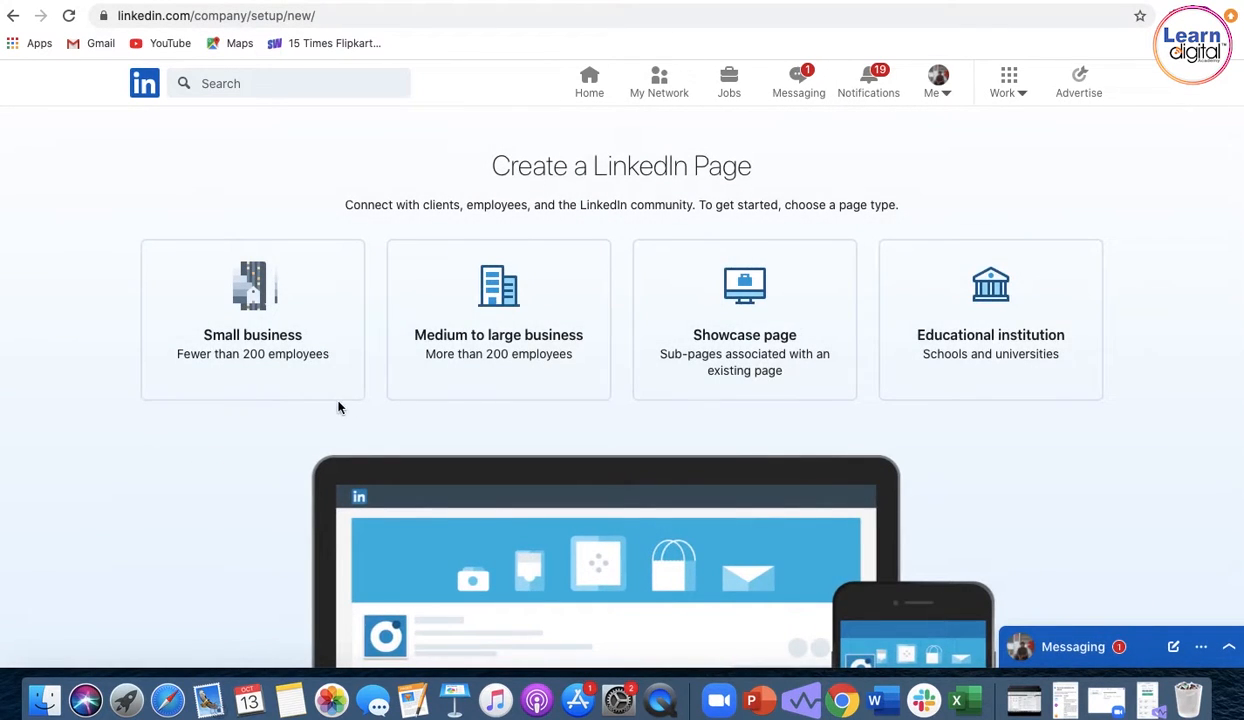
click(252, 320)
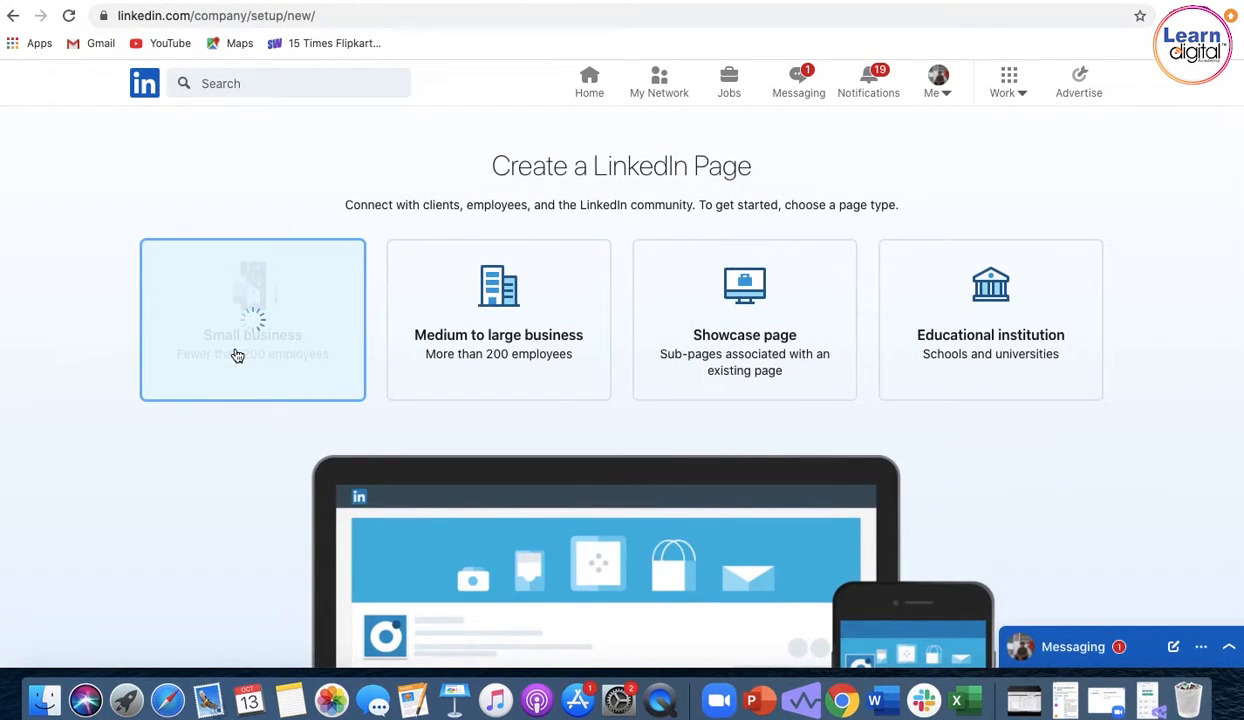
click(252, 319)
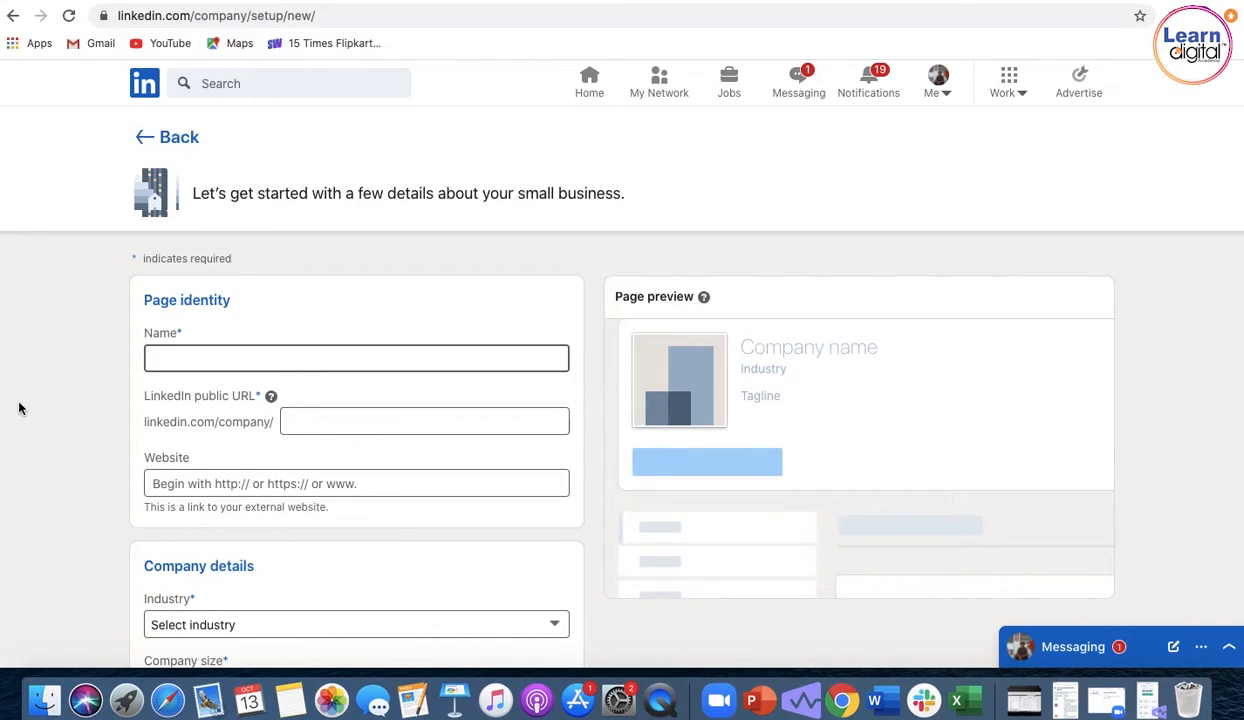
- Enter 'Meeting Life' as the company page name
scroll(down, 3)
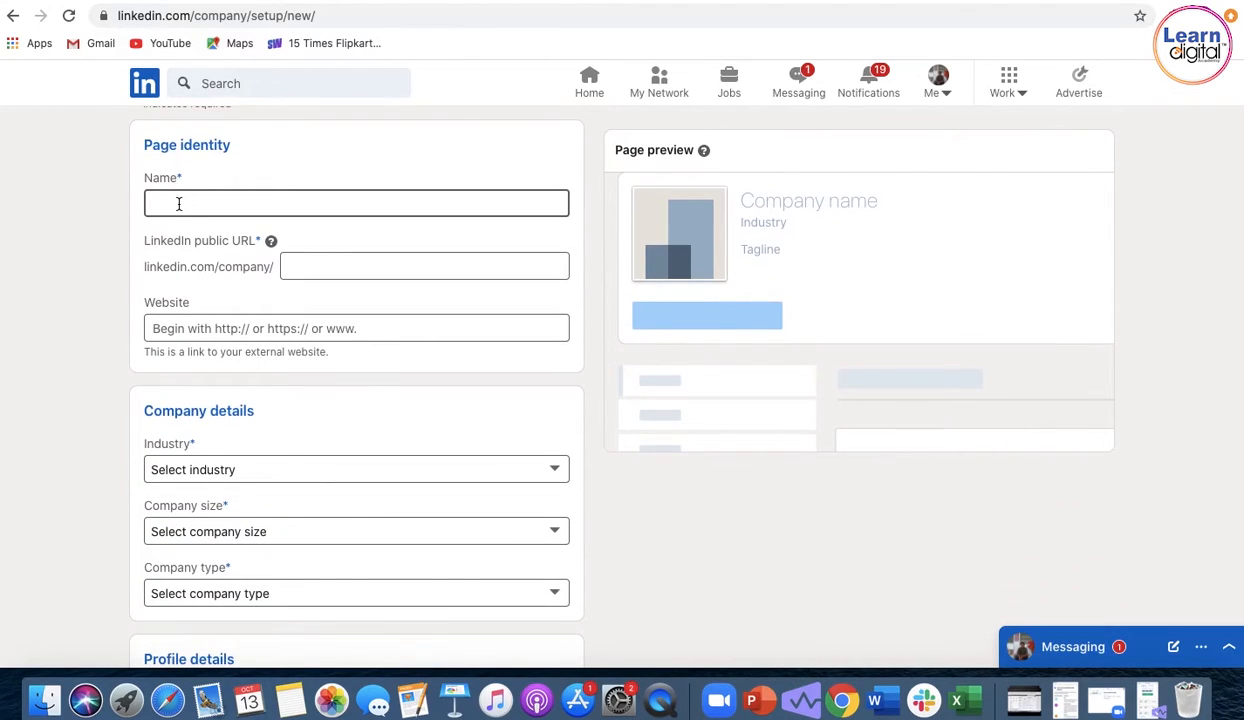
text(Meeting)
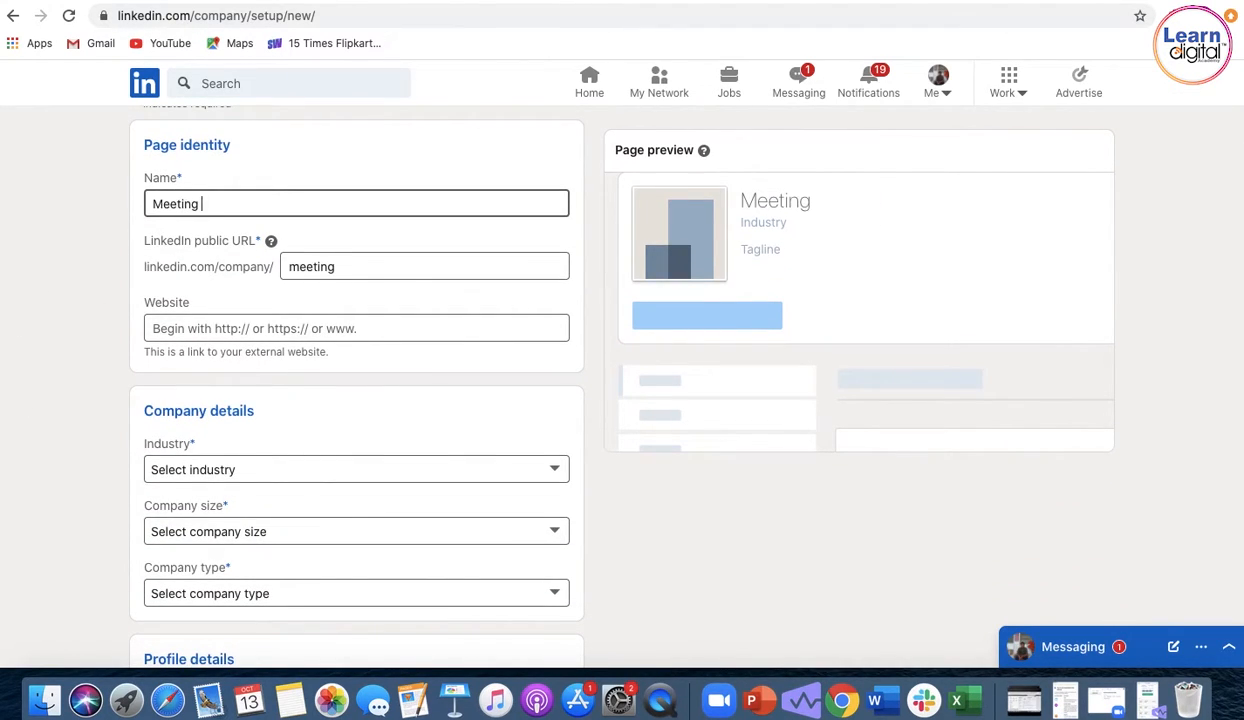
text(Life)
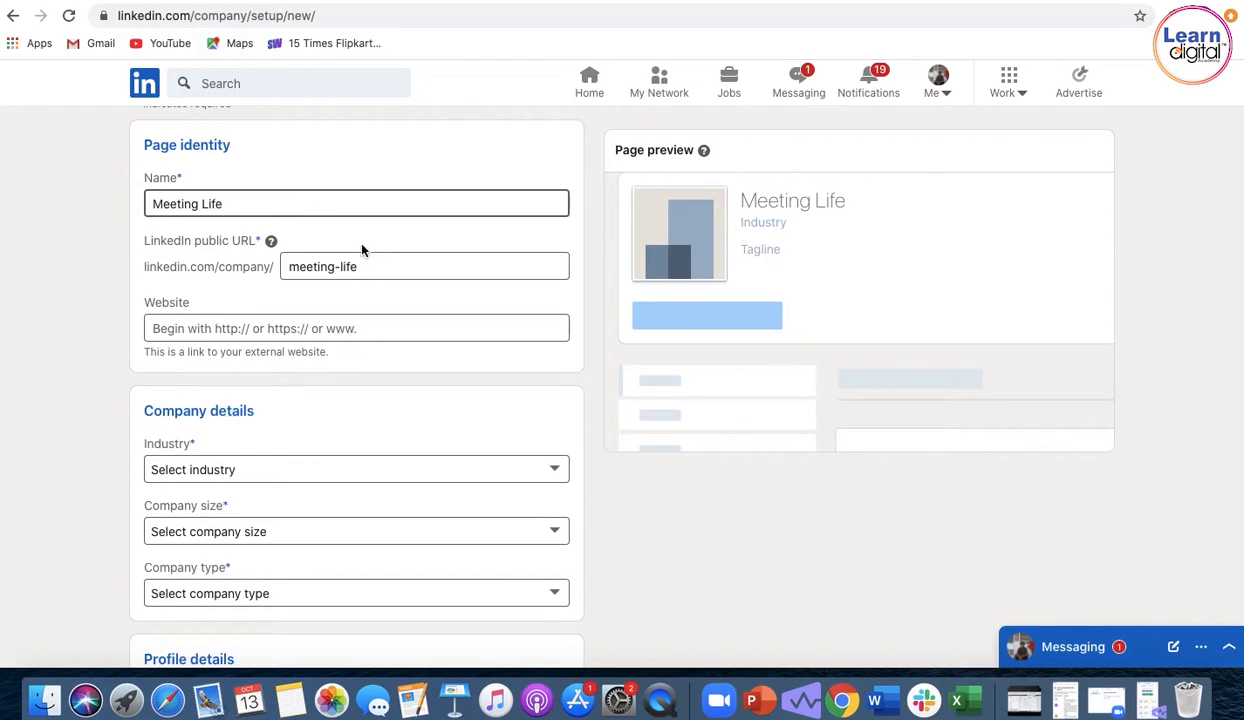
- Replace the public URL with a yogeshthak digital marketing URL, which is flagged as taken
click(424, 266)
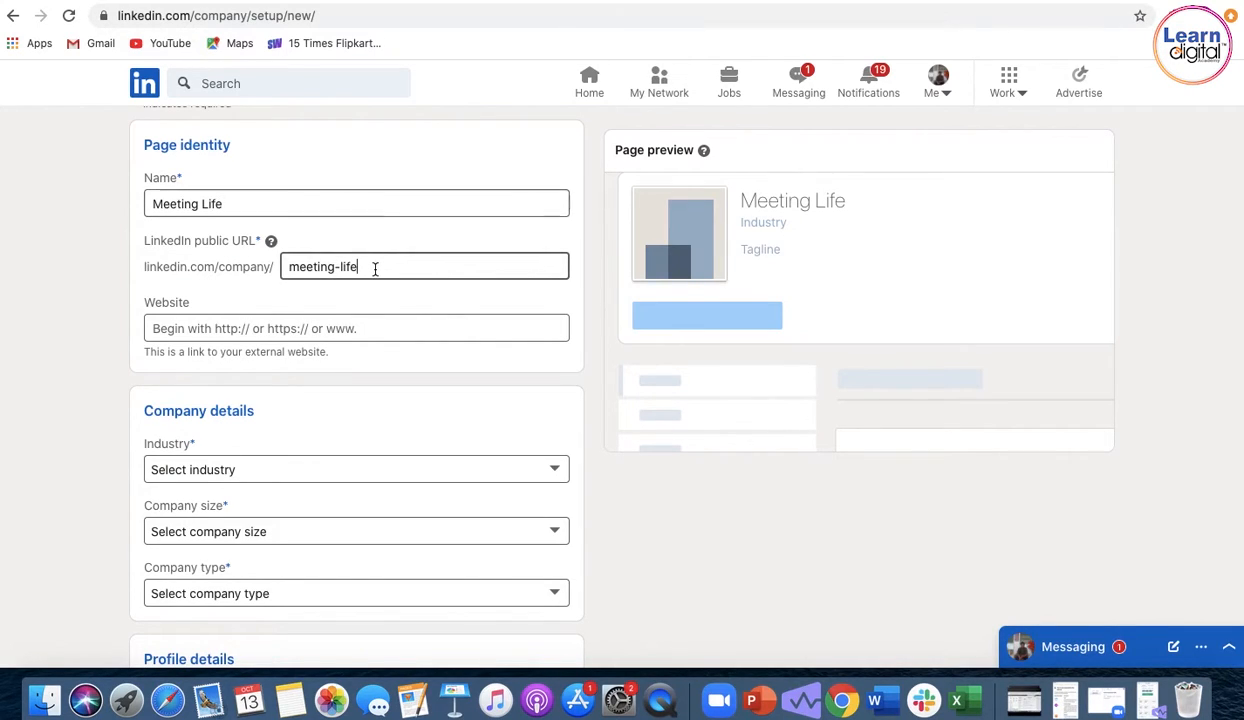
text(y)
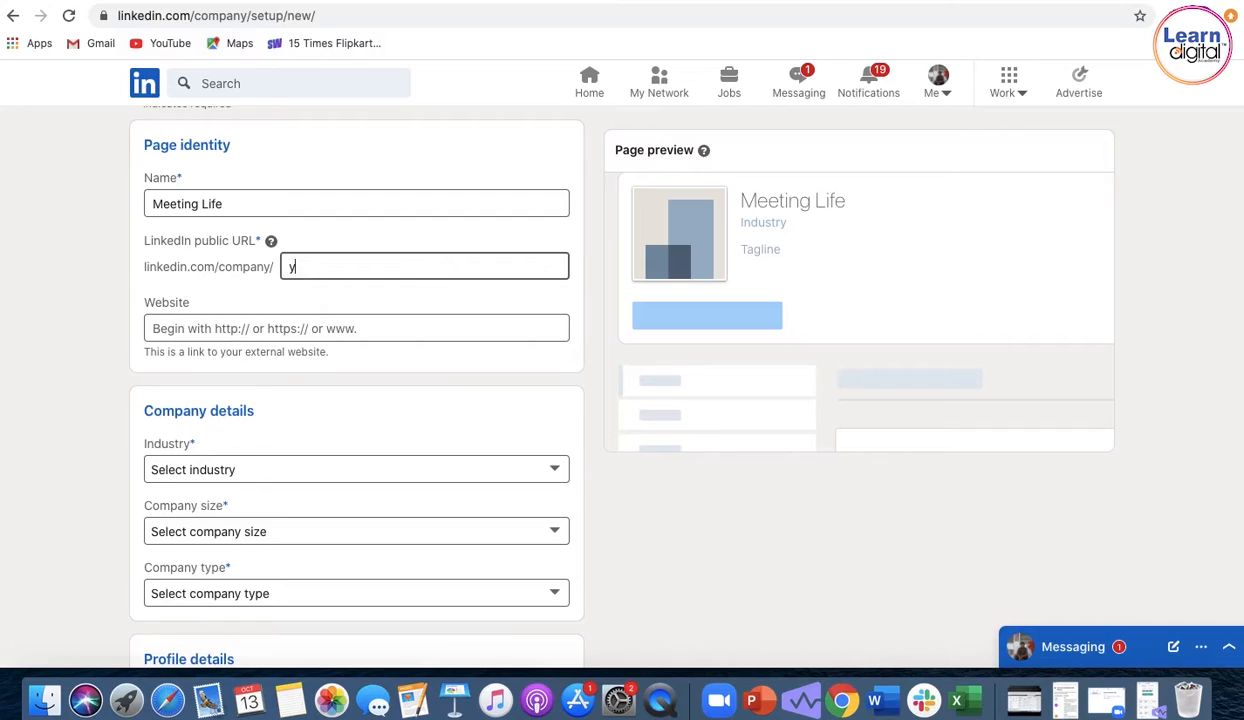
text(ogeshthakur)
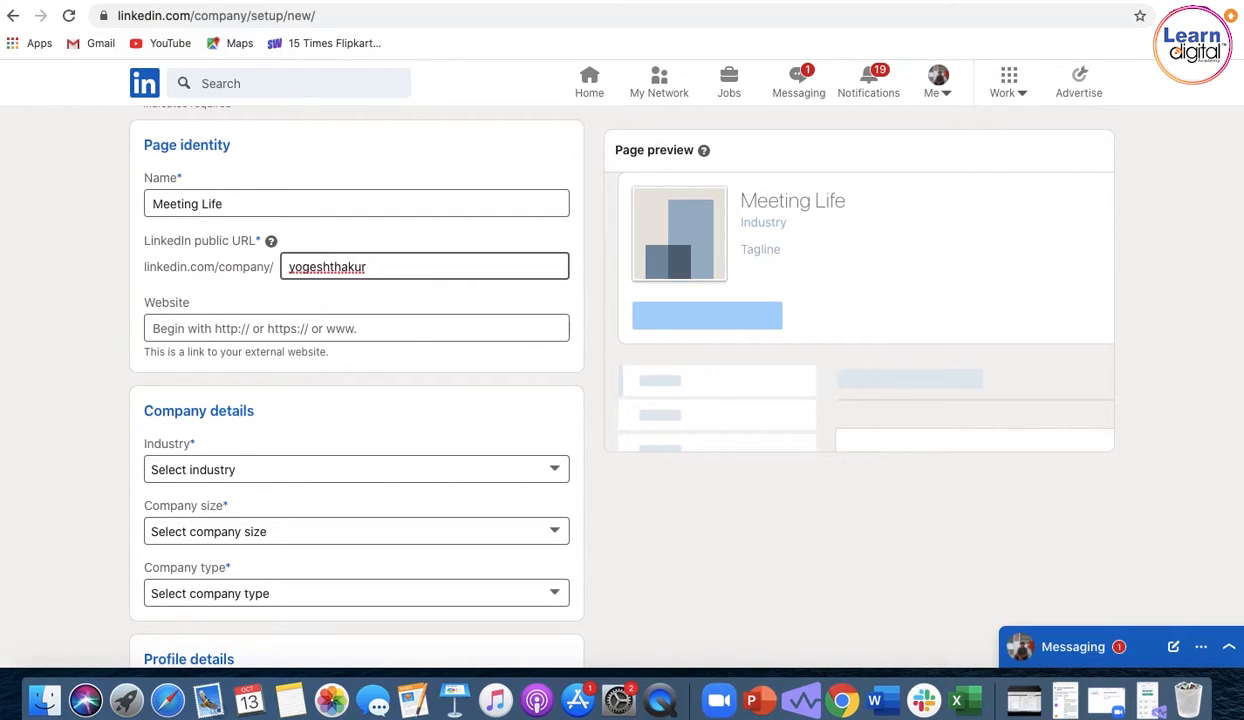
text(digital)
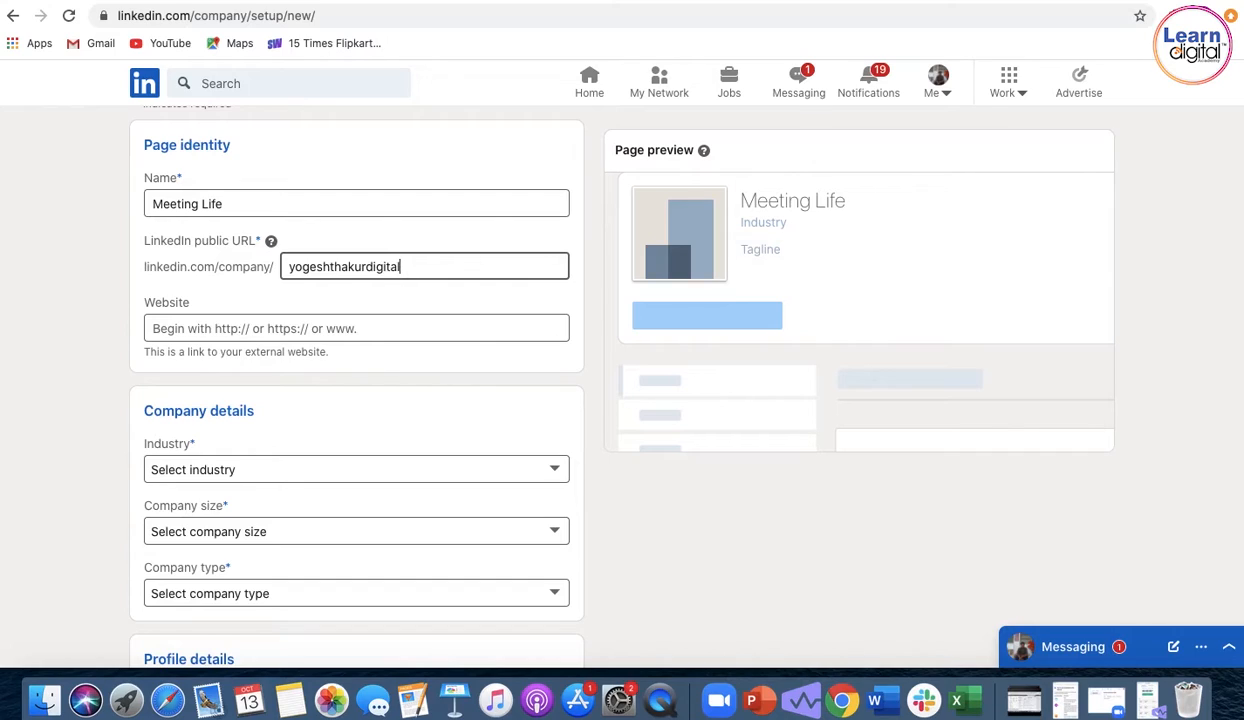
text(marketer)
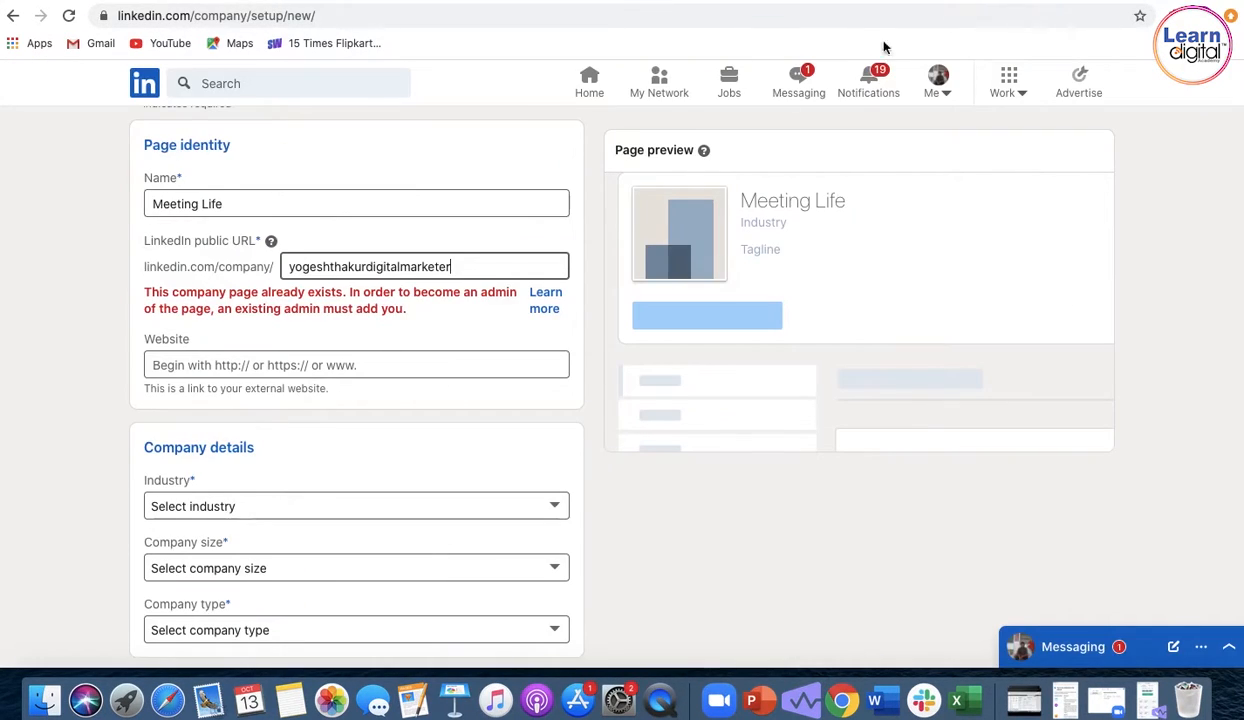
mouse_move(414, 305)
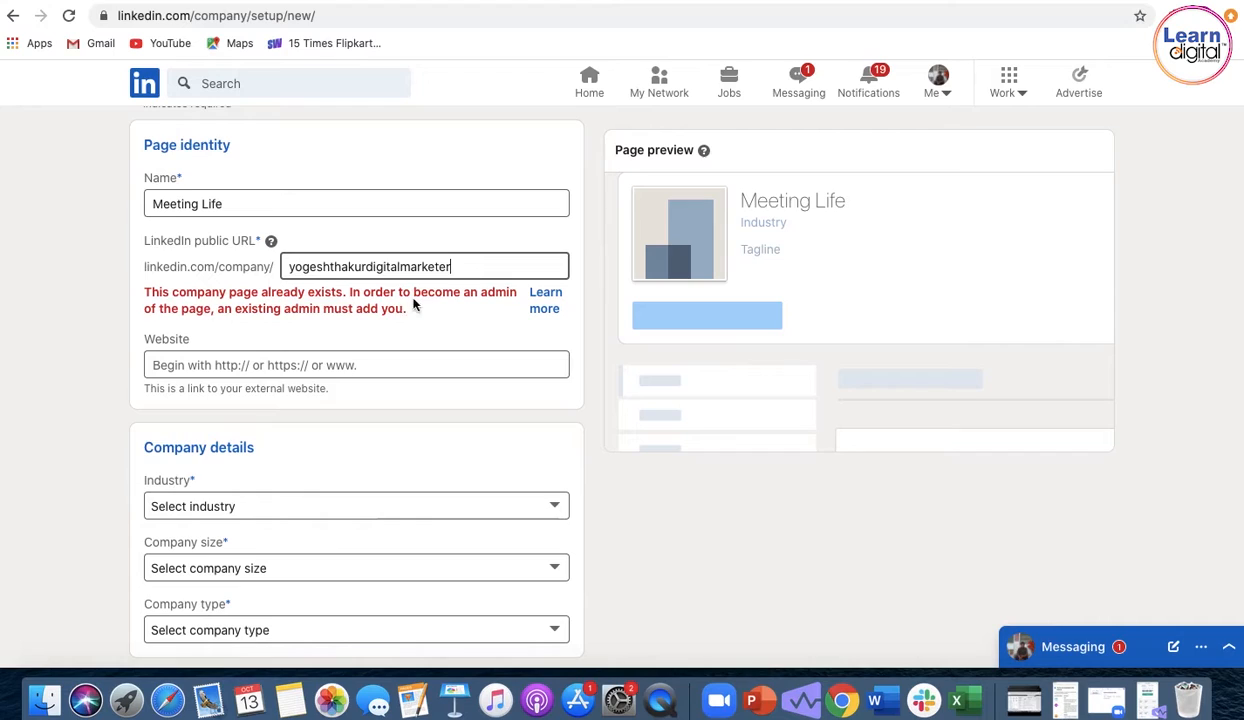
mouse_move(363, 329)
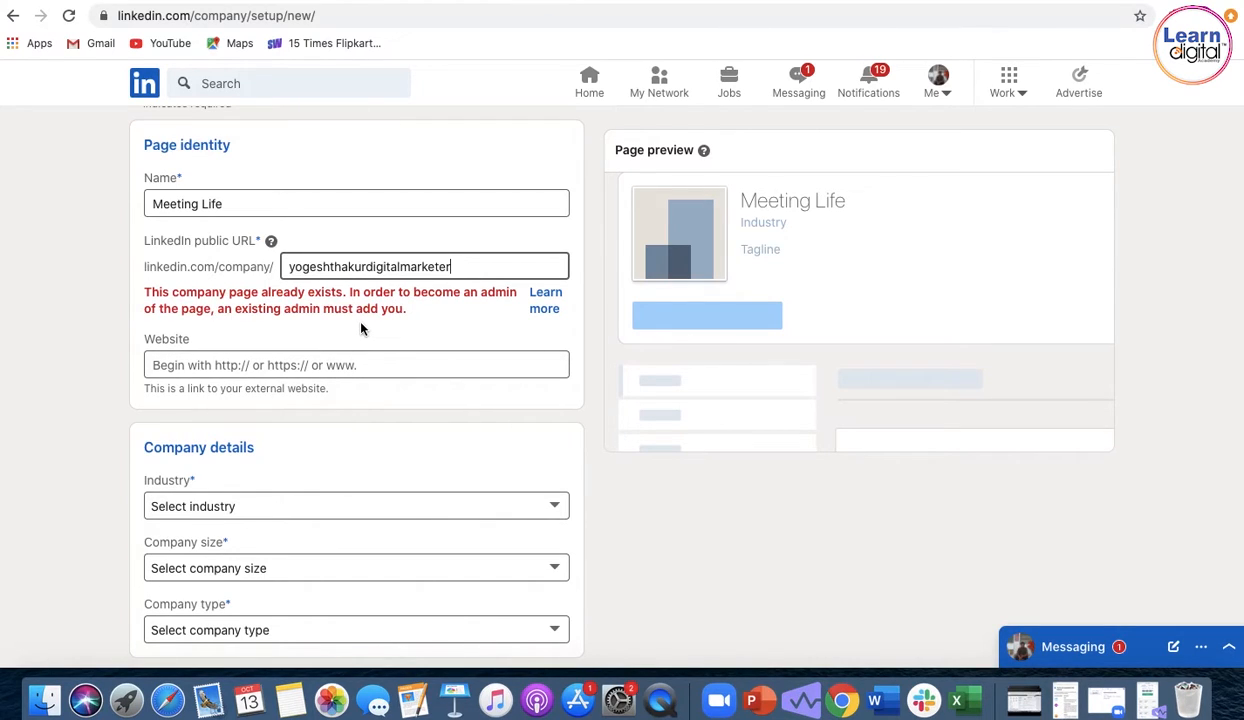
scroll(down, 3)
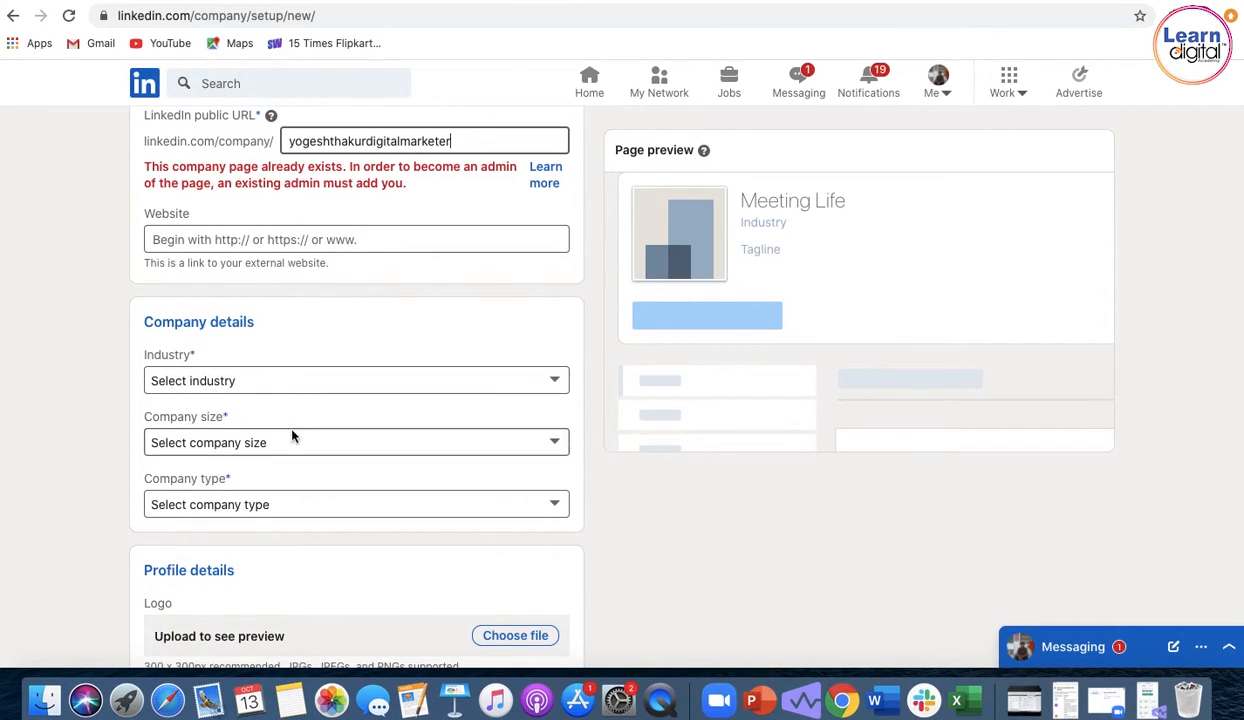
click(355, 380)
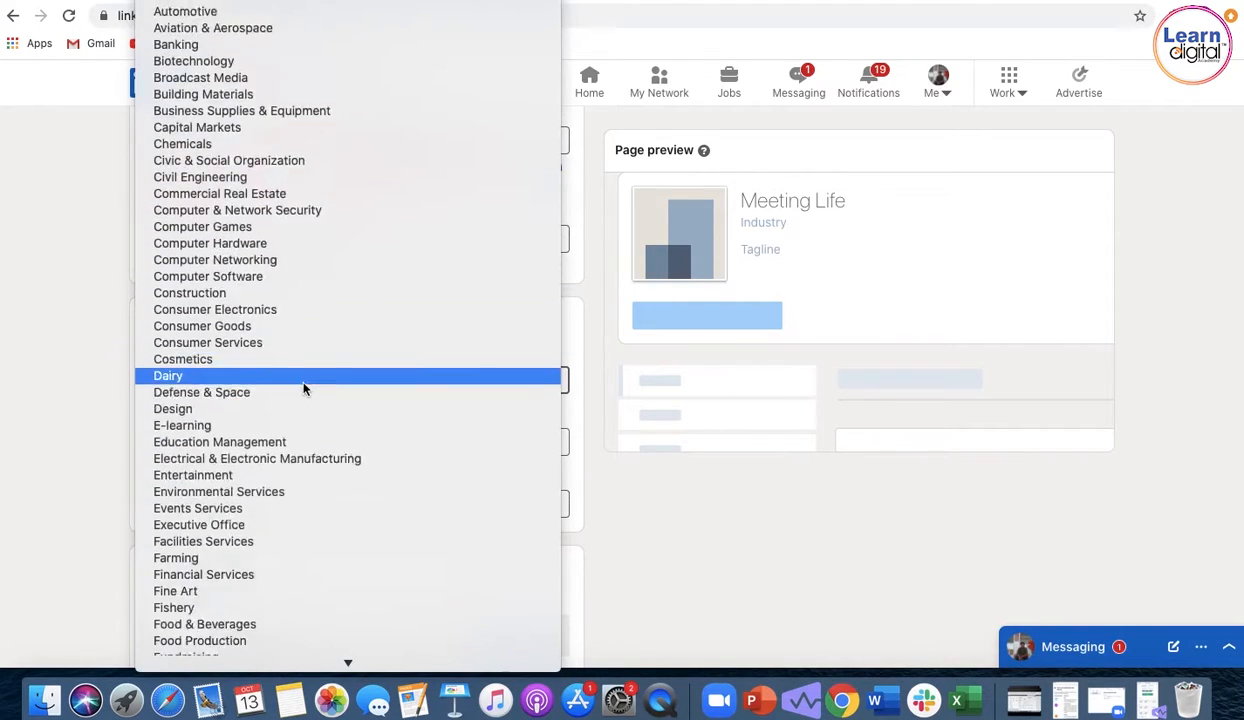
scroll(down, 3)
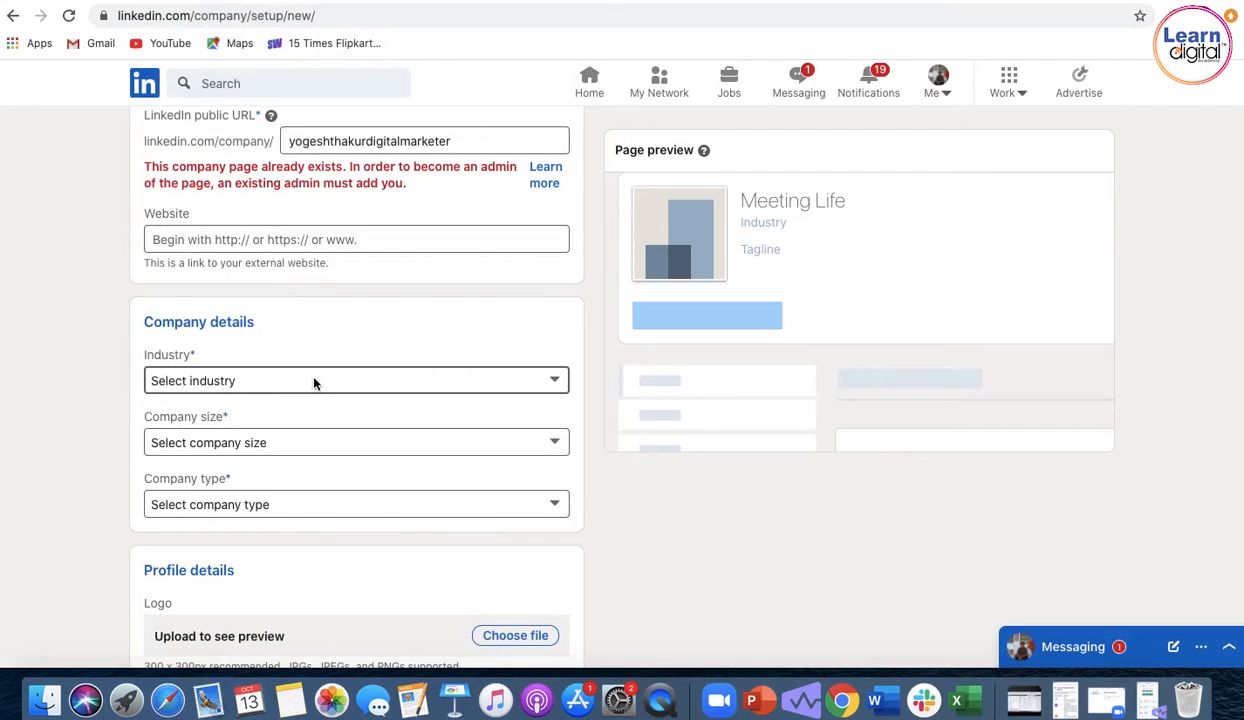
scroll(down, 3)
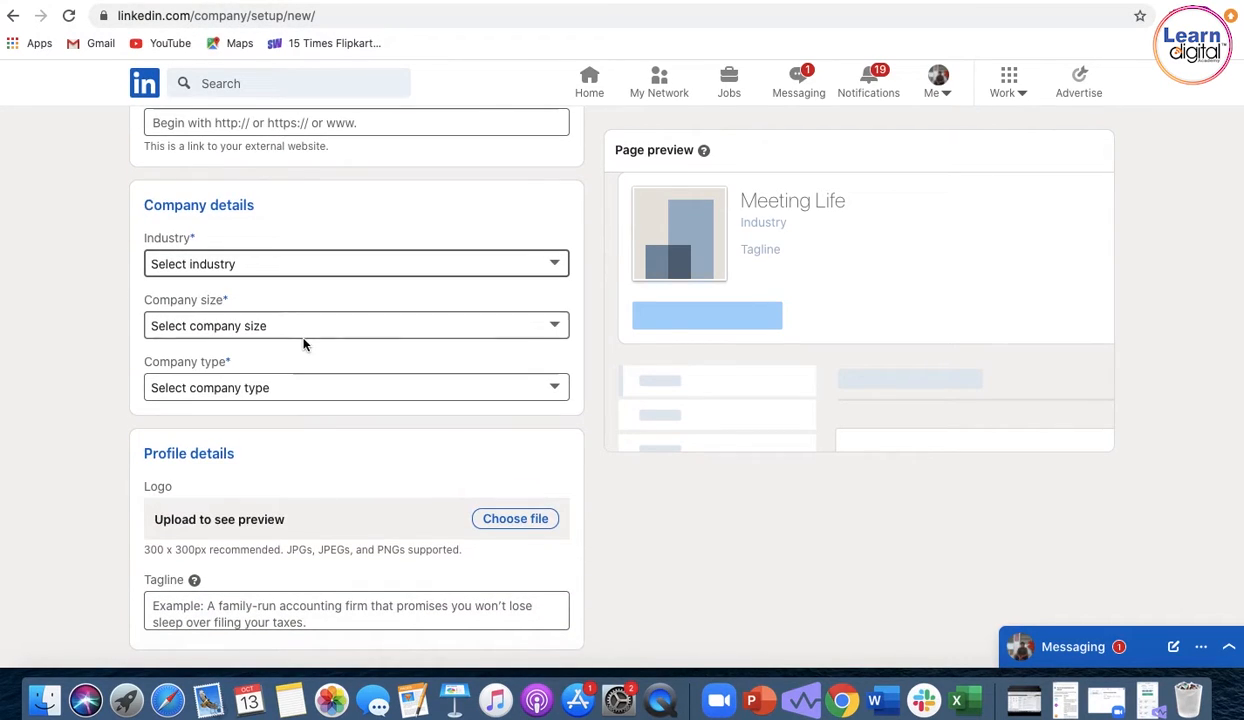
click(355, 325)
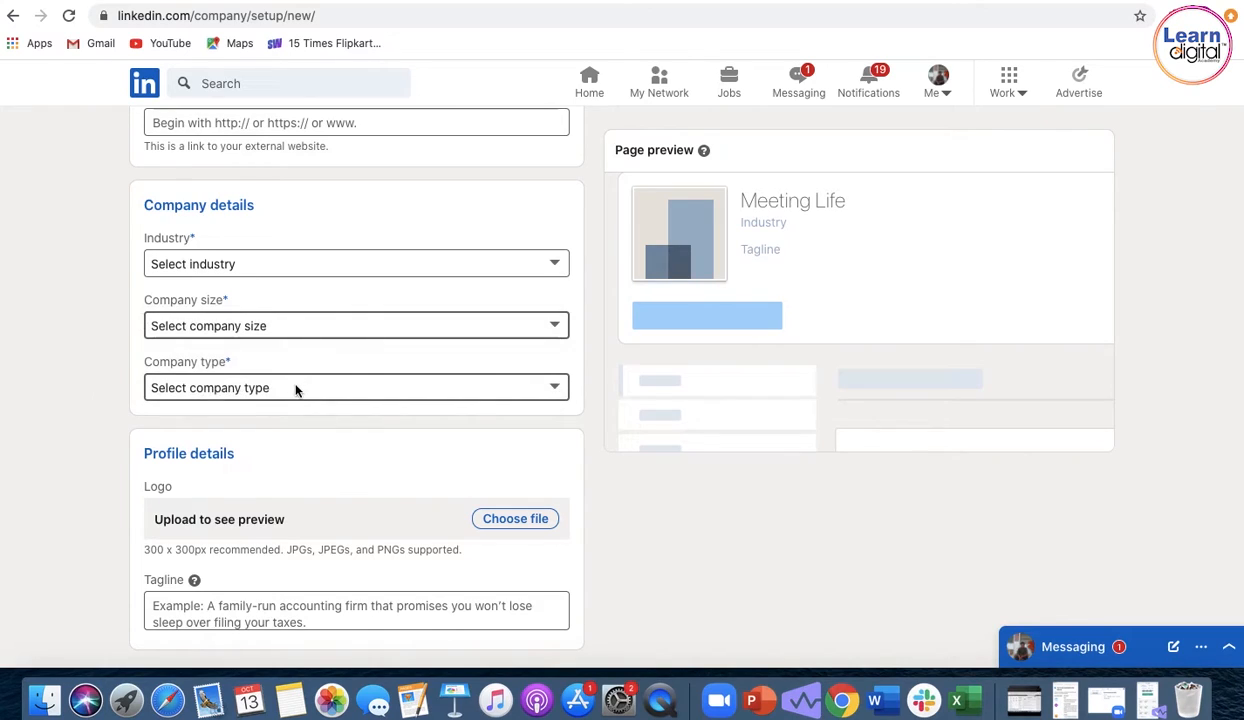
click(355, 387)
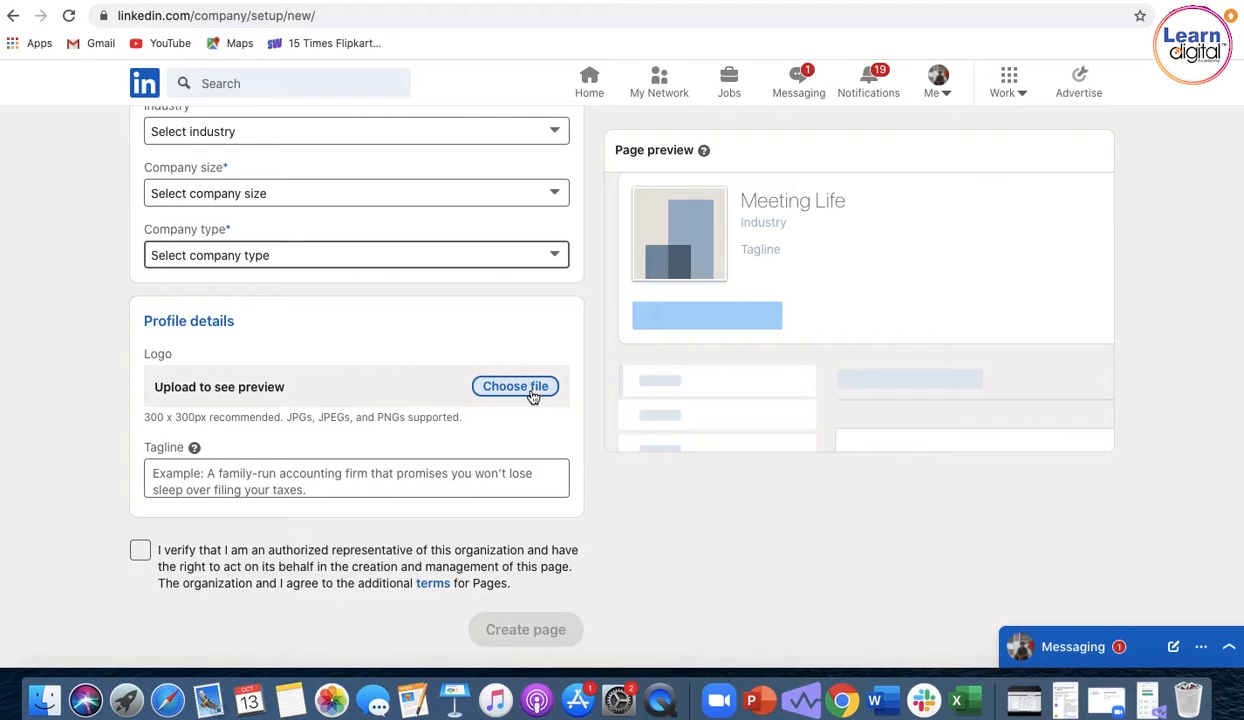
click(355, 478)
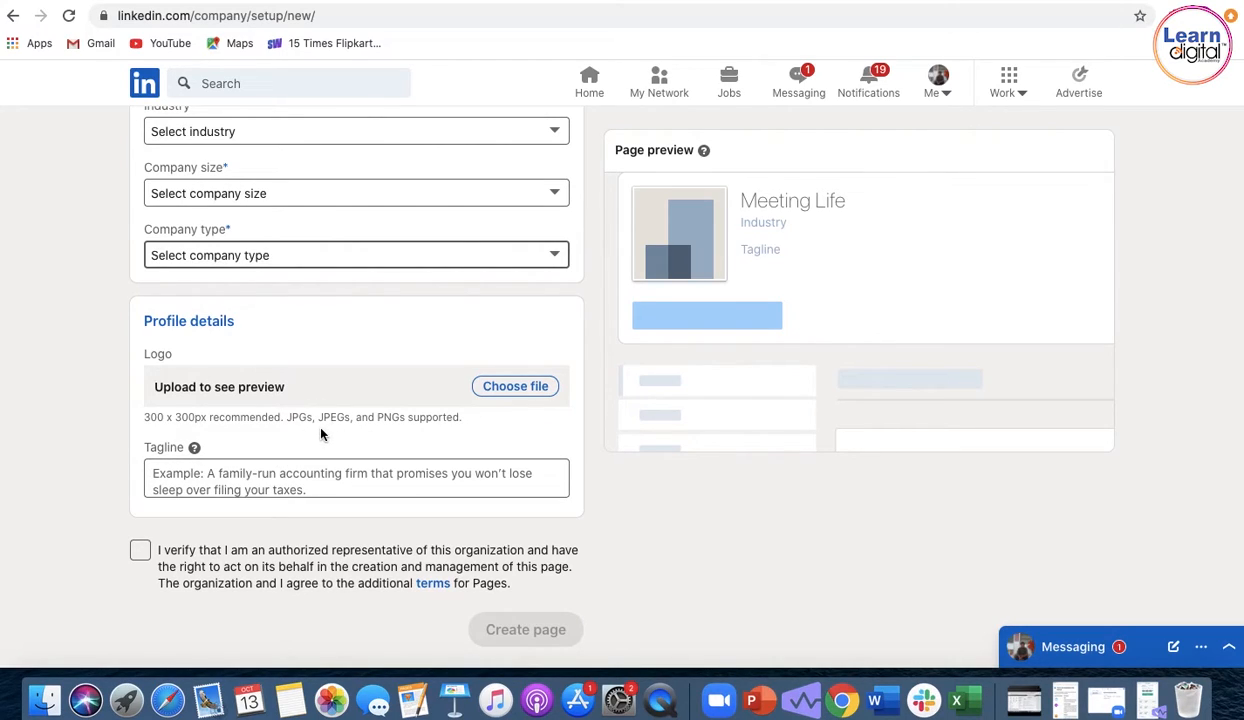
click(355, 477)
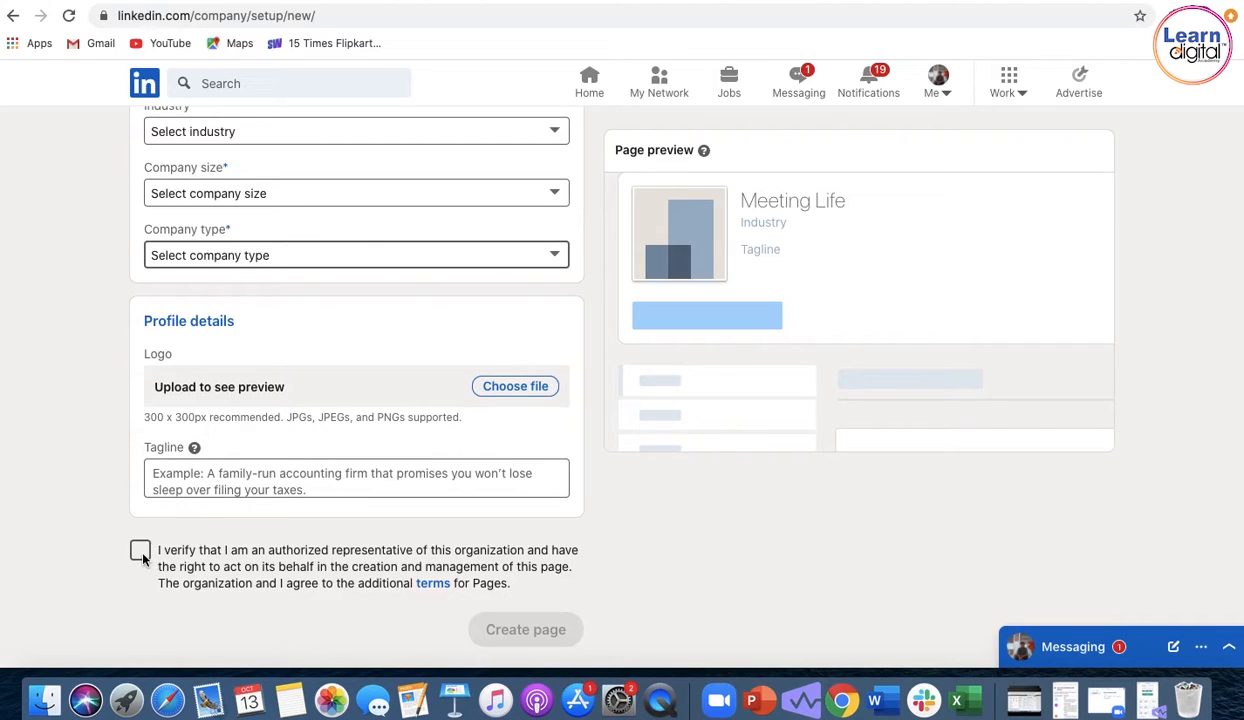
mouse_move(525, 629)
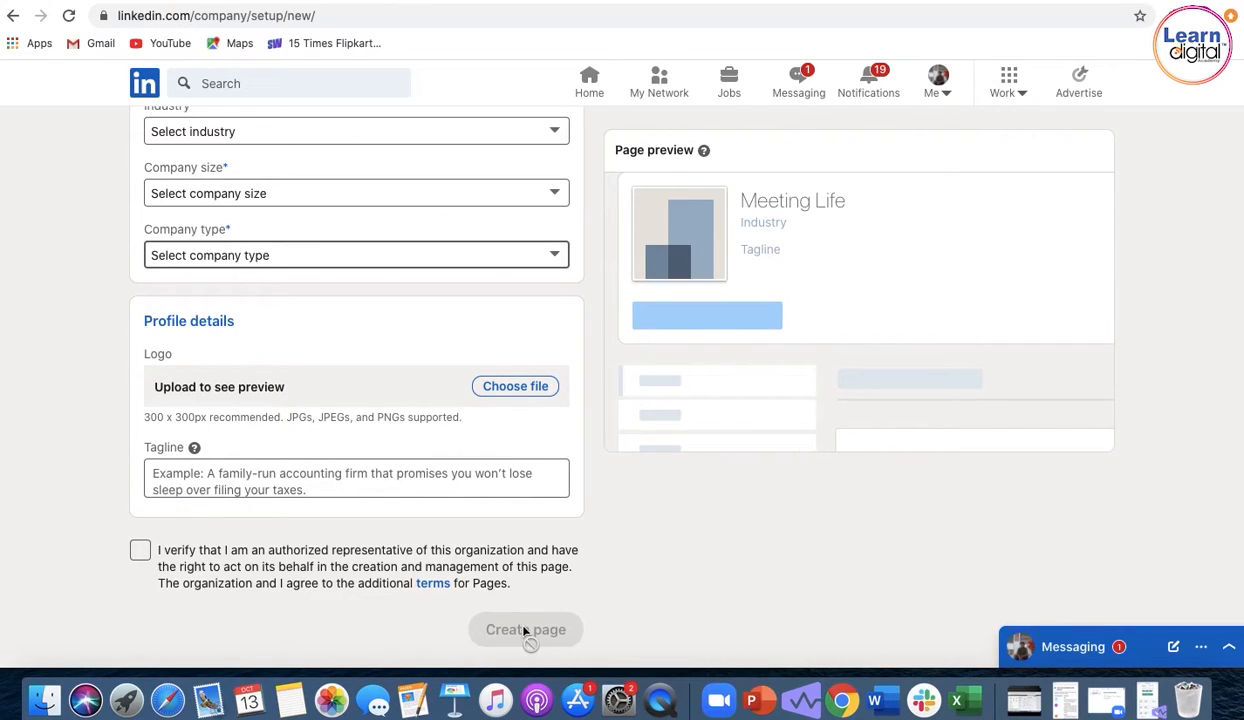
mouse_move(685, 608)
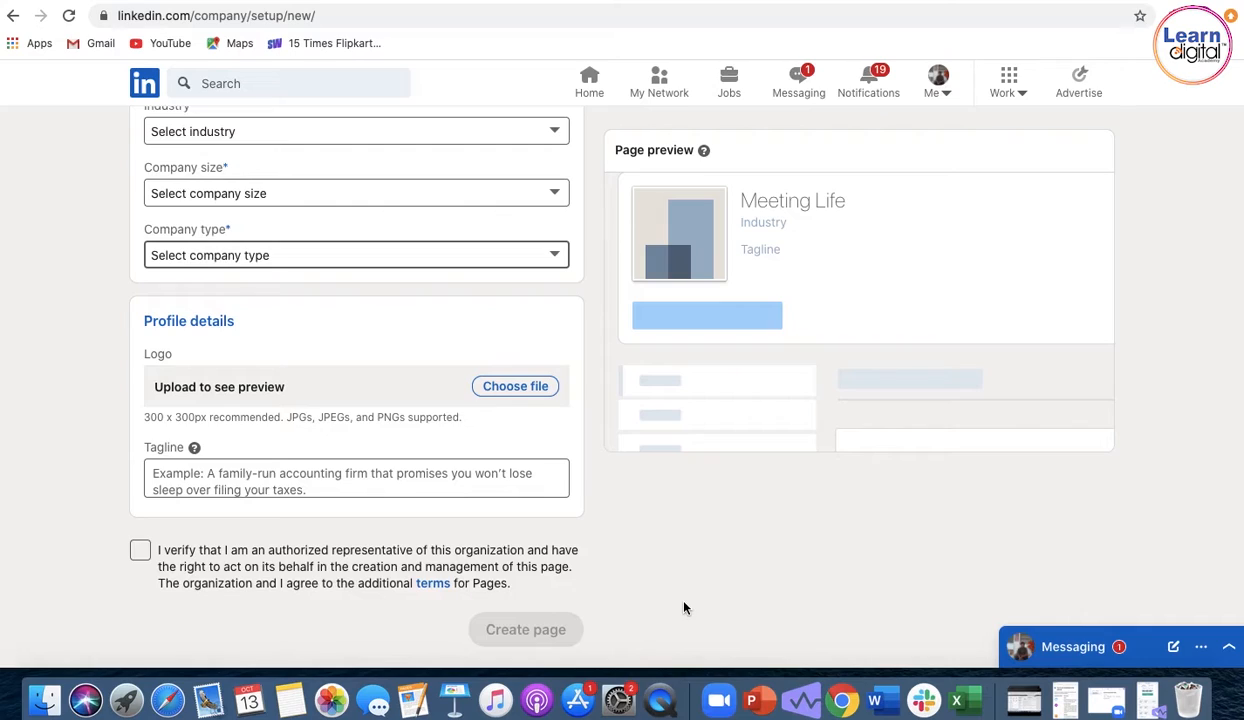
mouse_move(810, 510)
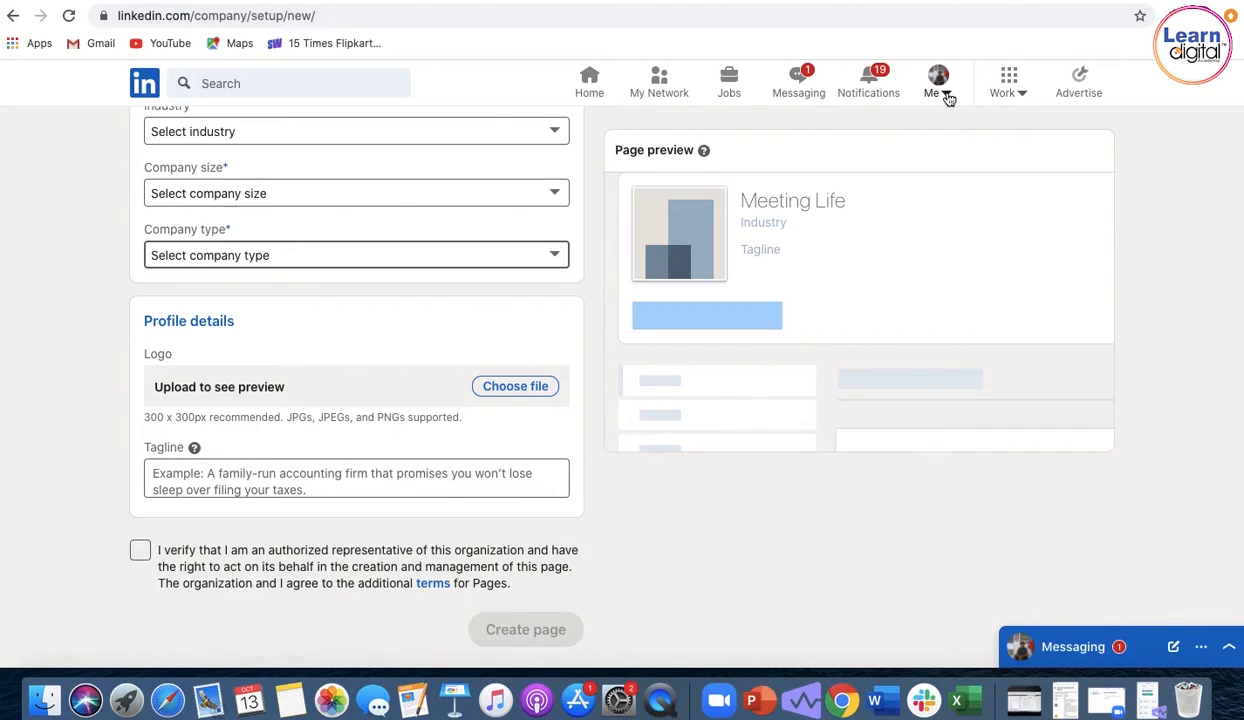
- Open the Digitalthakur company page as admin from the Me menu's managed pages
click(936, 82)
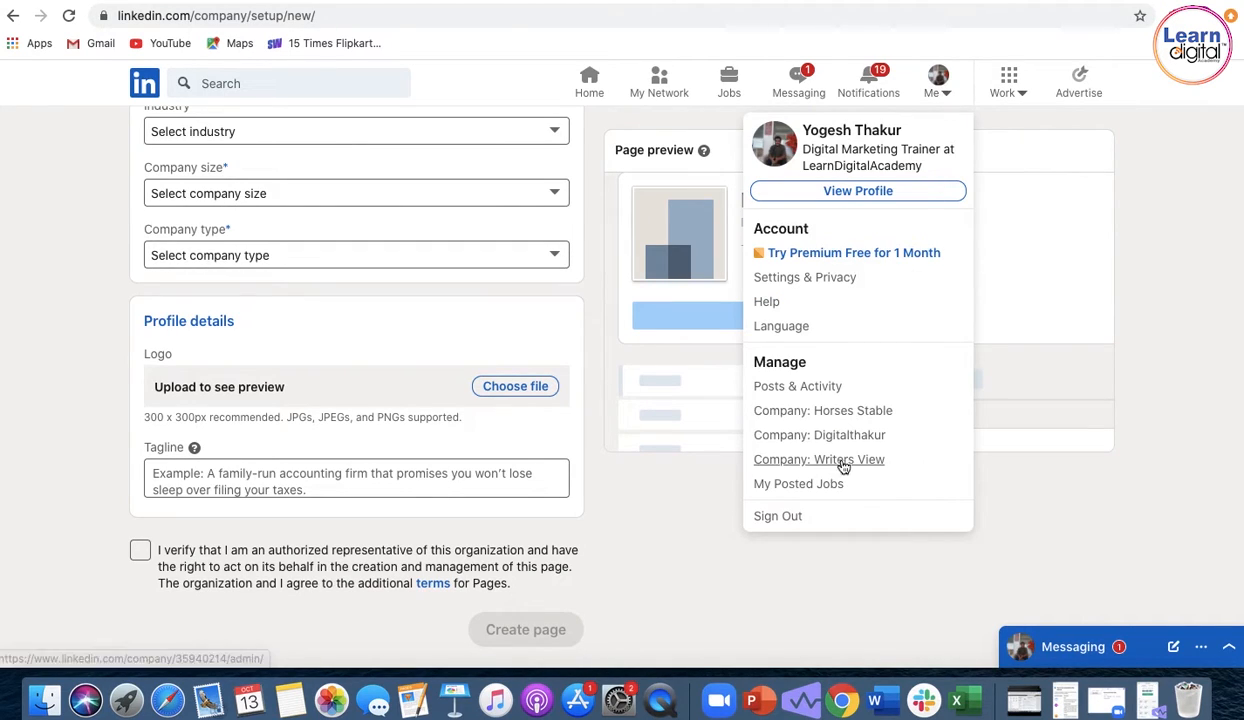
mouse_move(835, 442)
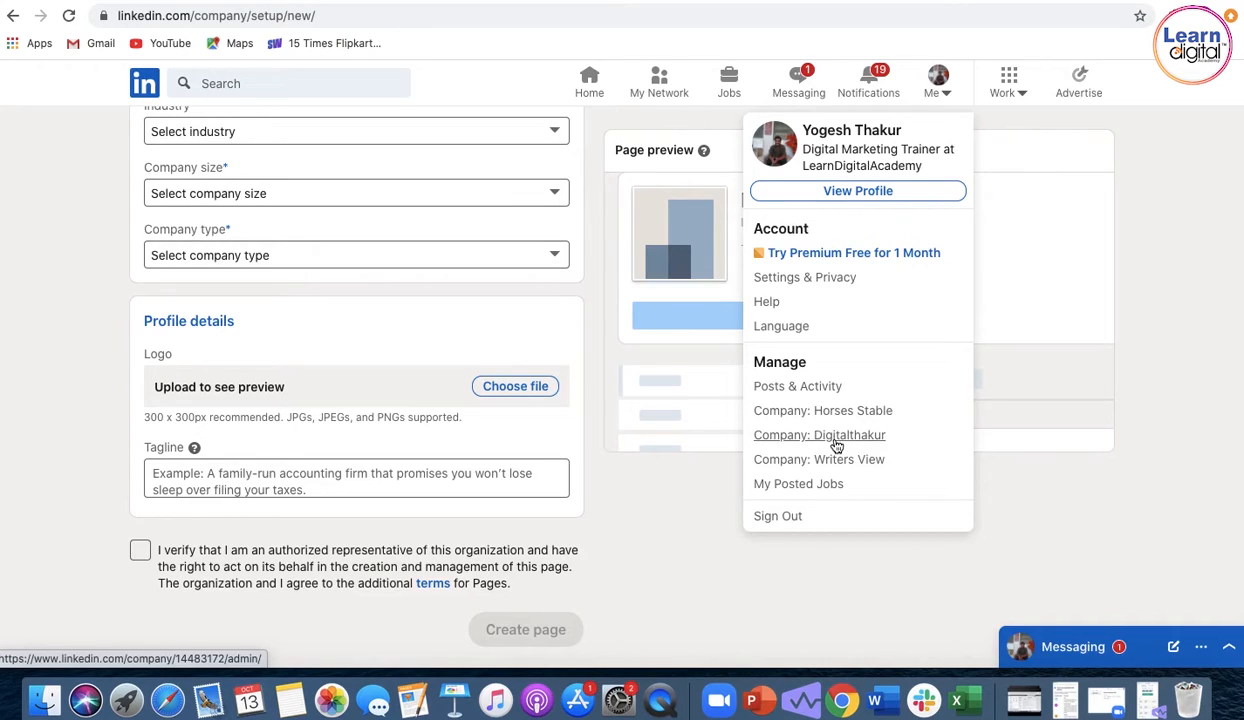
mouse_move(851, 440)
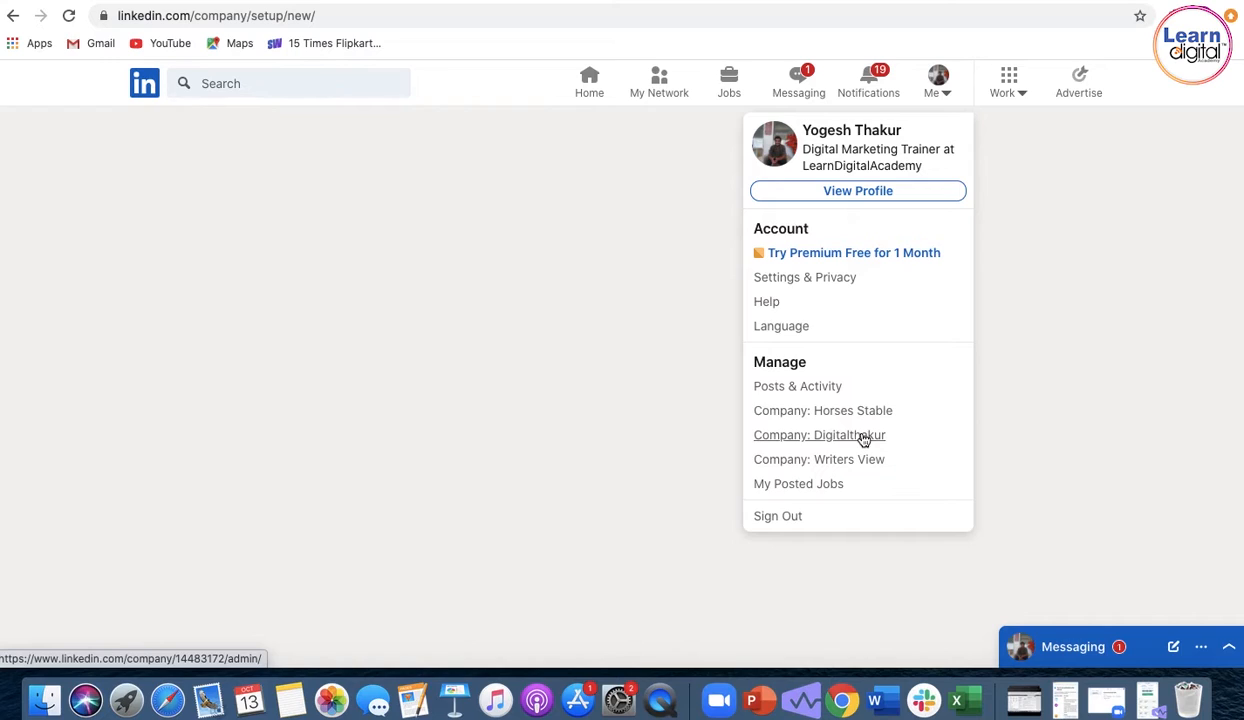
click(819, 434)
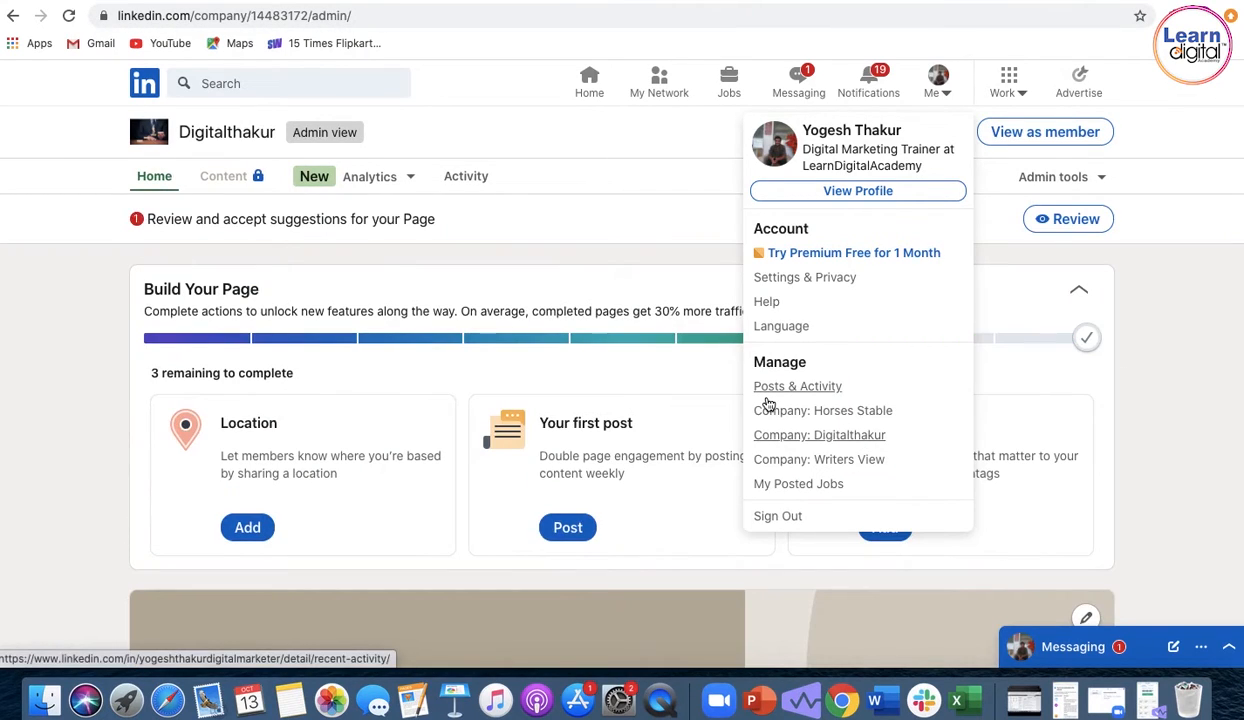
mouse_move(1209, 390)
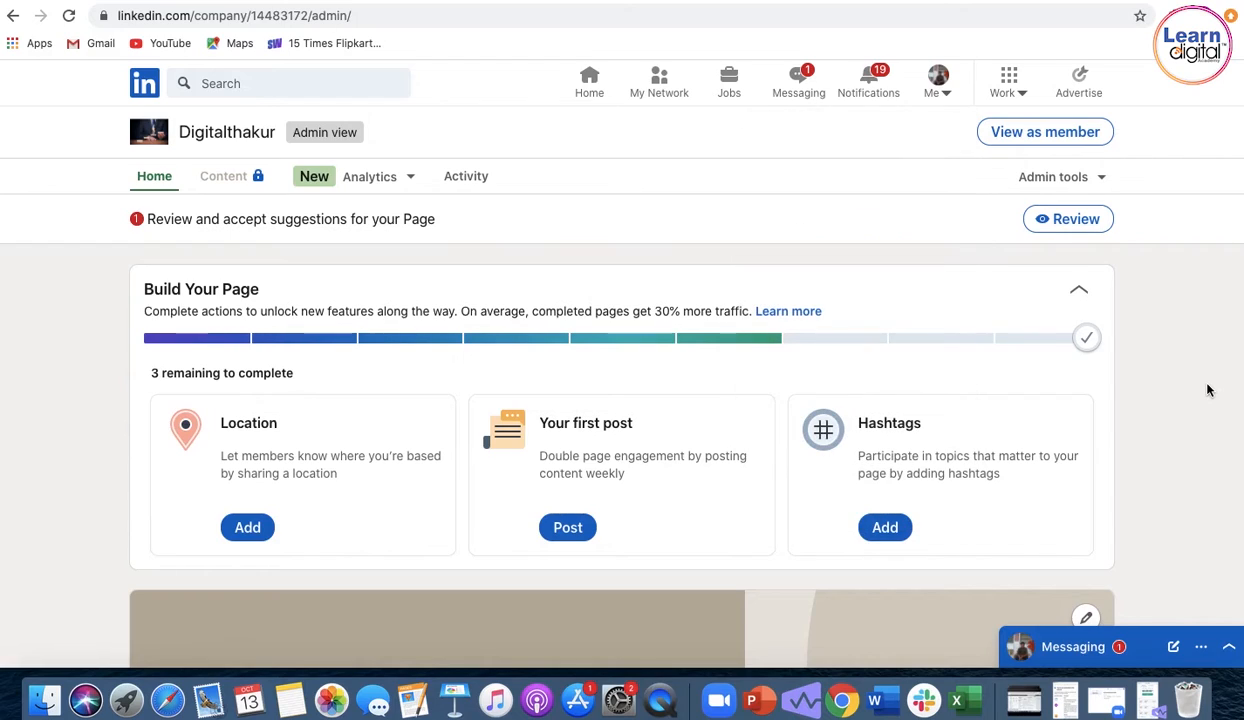
- Scroll the Digitalthakur admin page and open the Admin tools dropdown
scroll(down, 3)
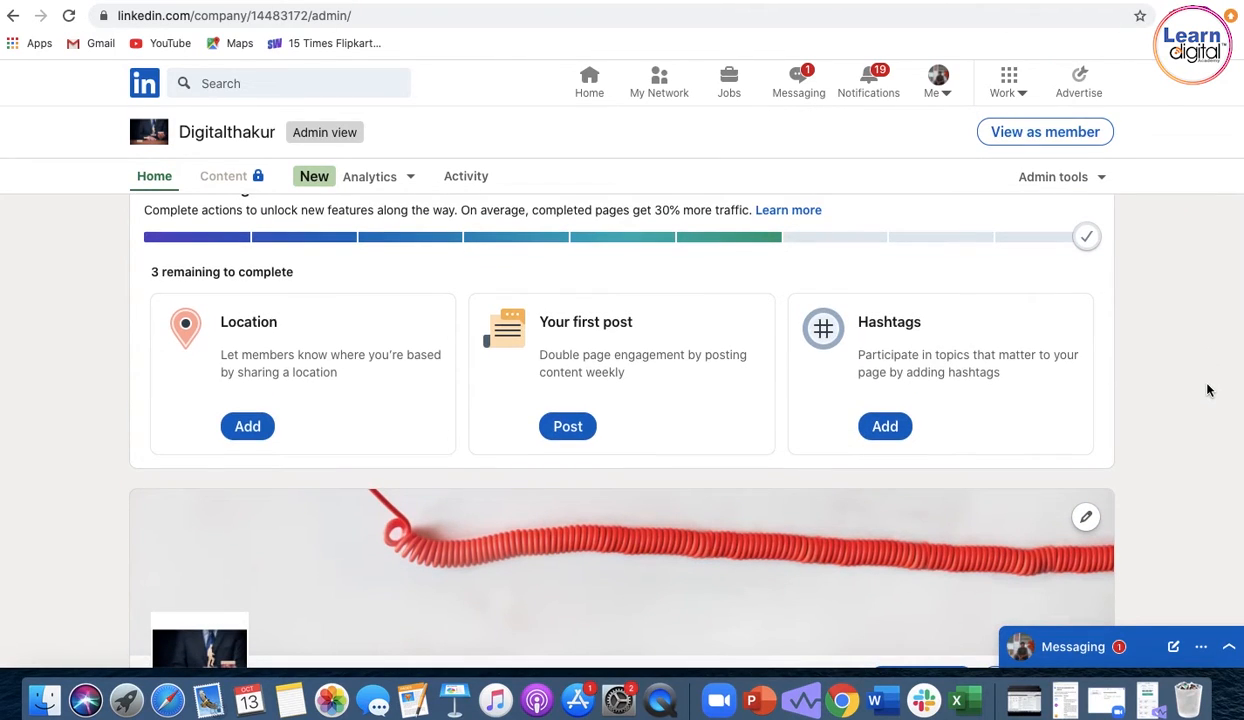
mouse_move(716, 402)
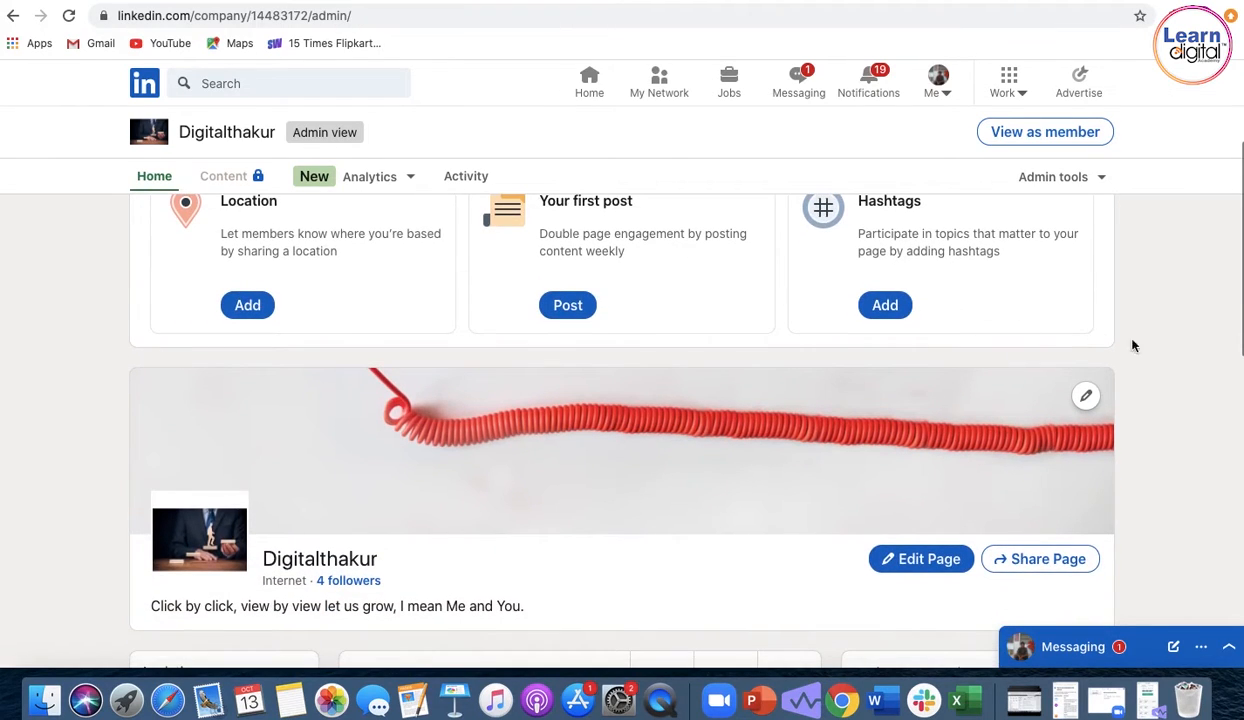
scroll(down, 3)
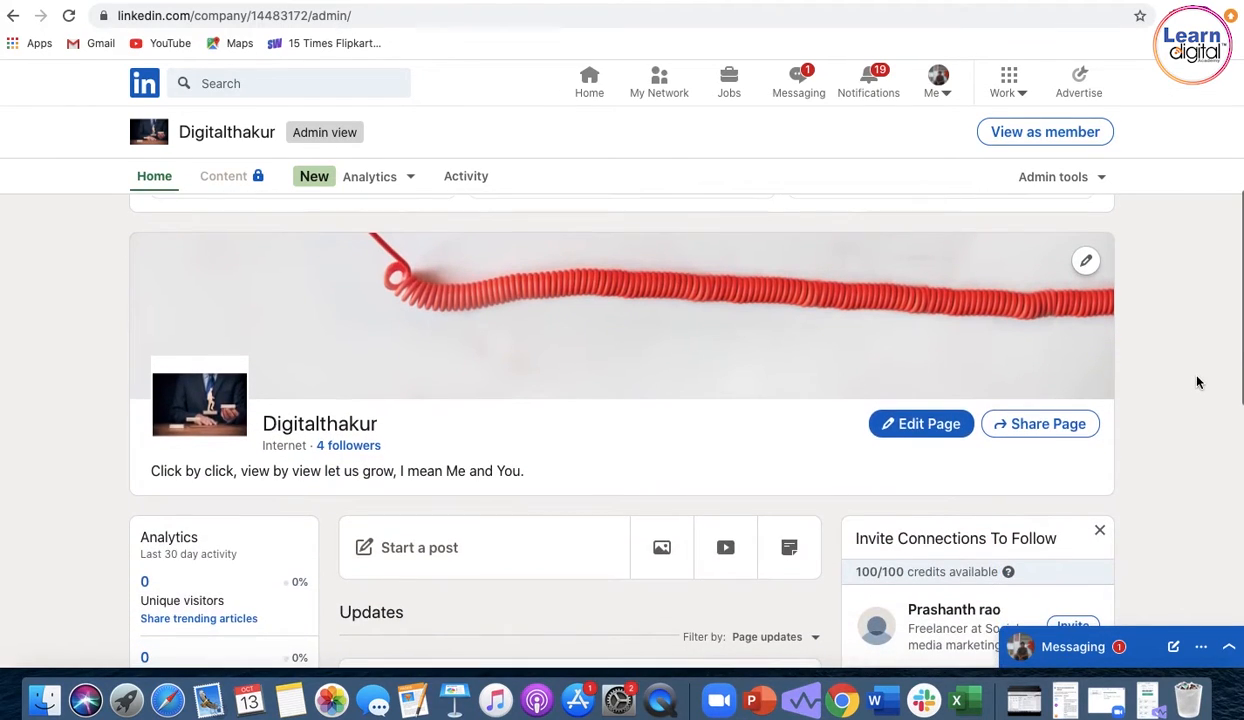
scroll(down, 3)
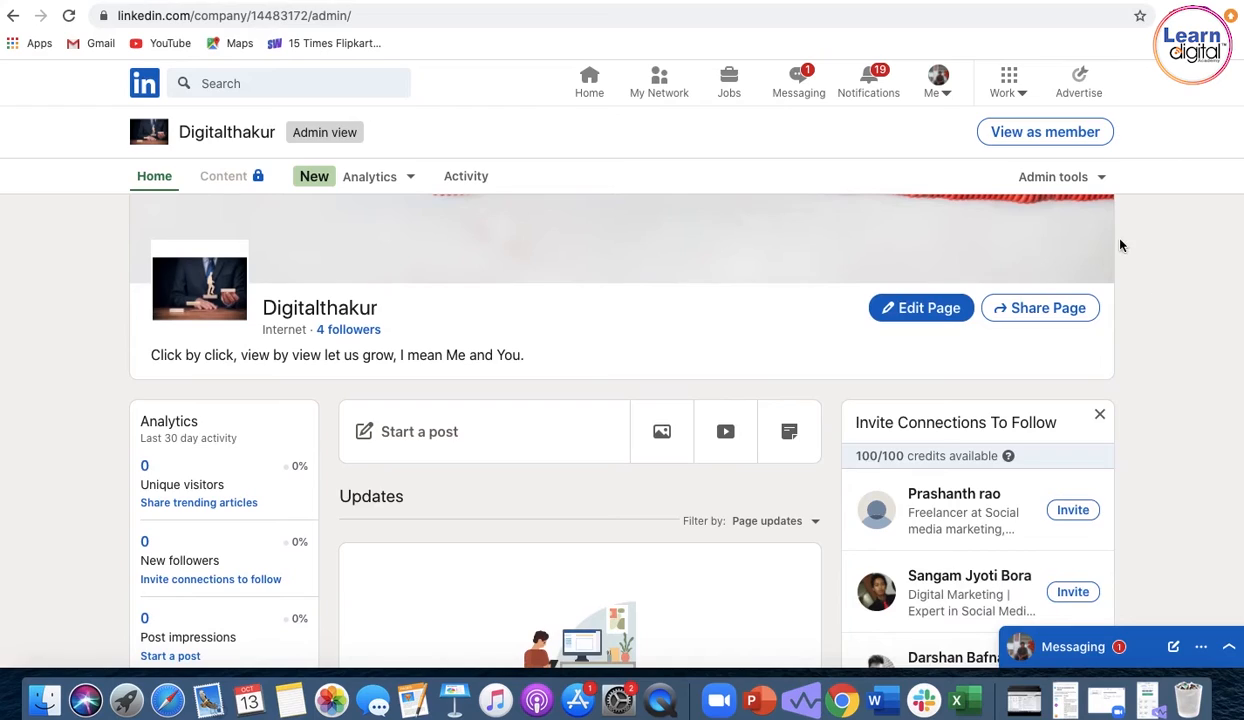
click(1053, 176)
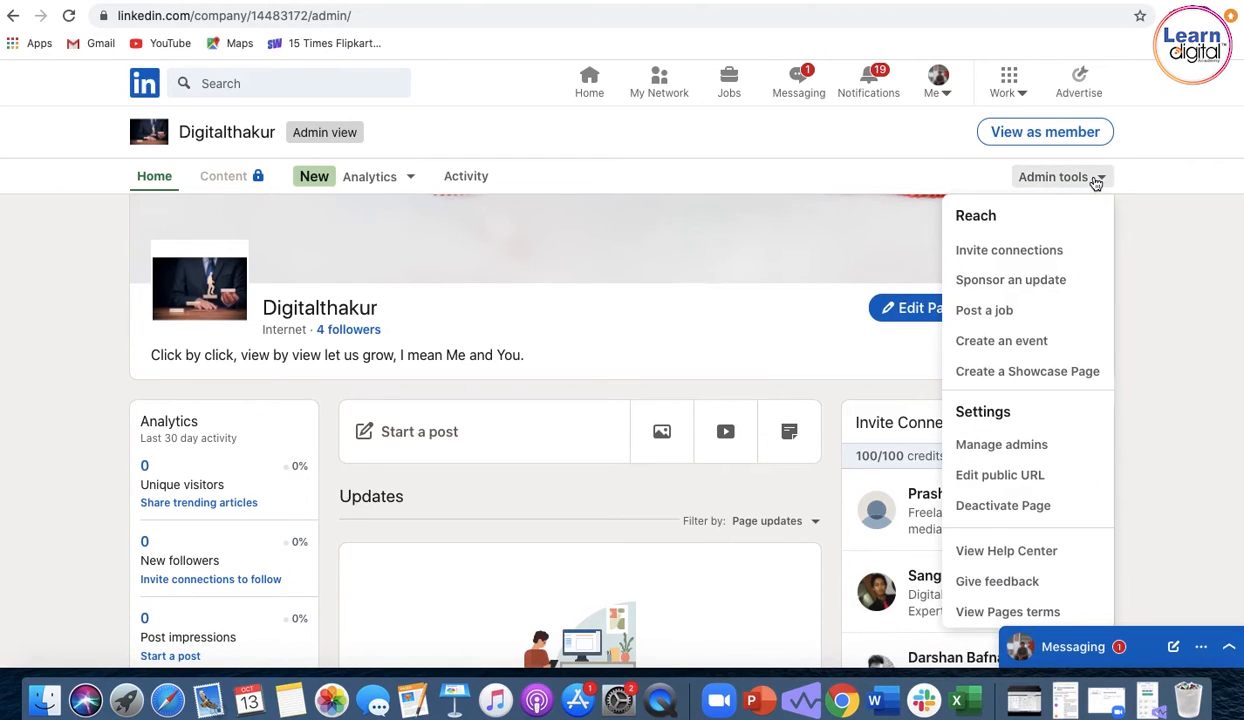
mouse_move(1009, 250)
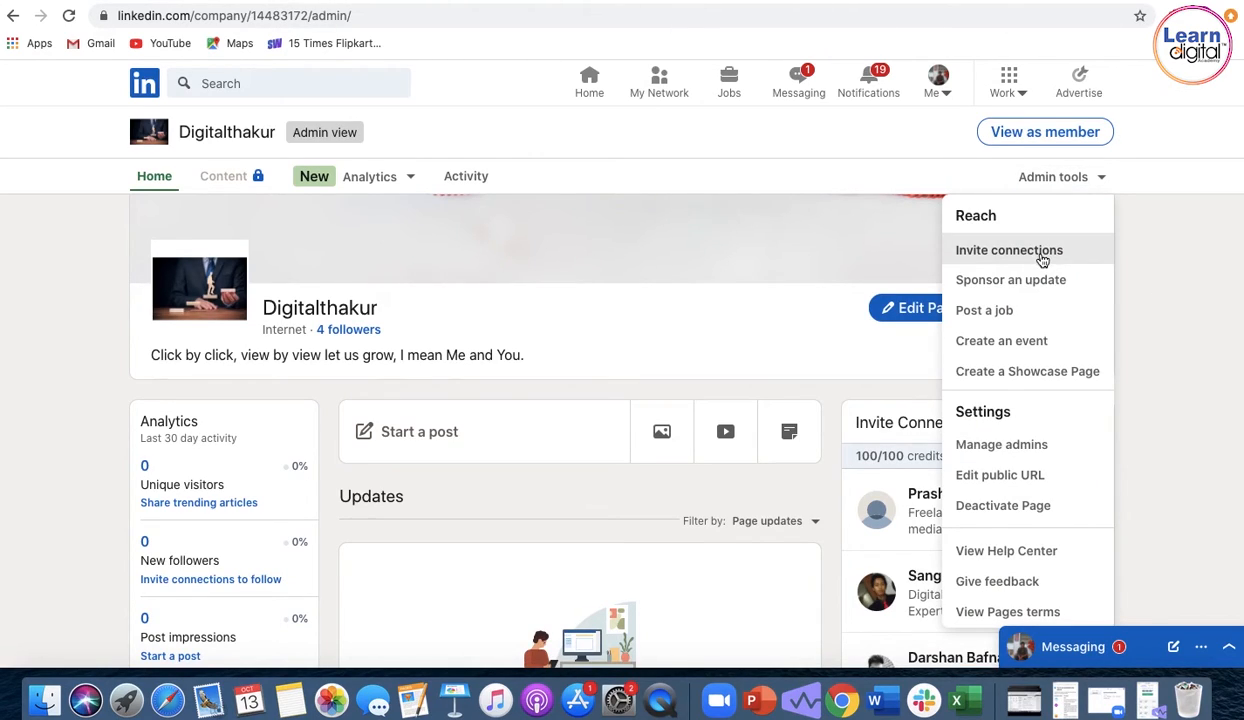
mouse_move(1011, 280)
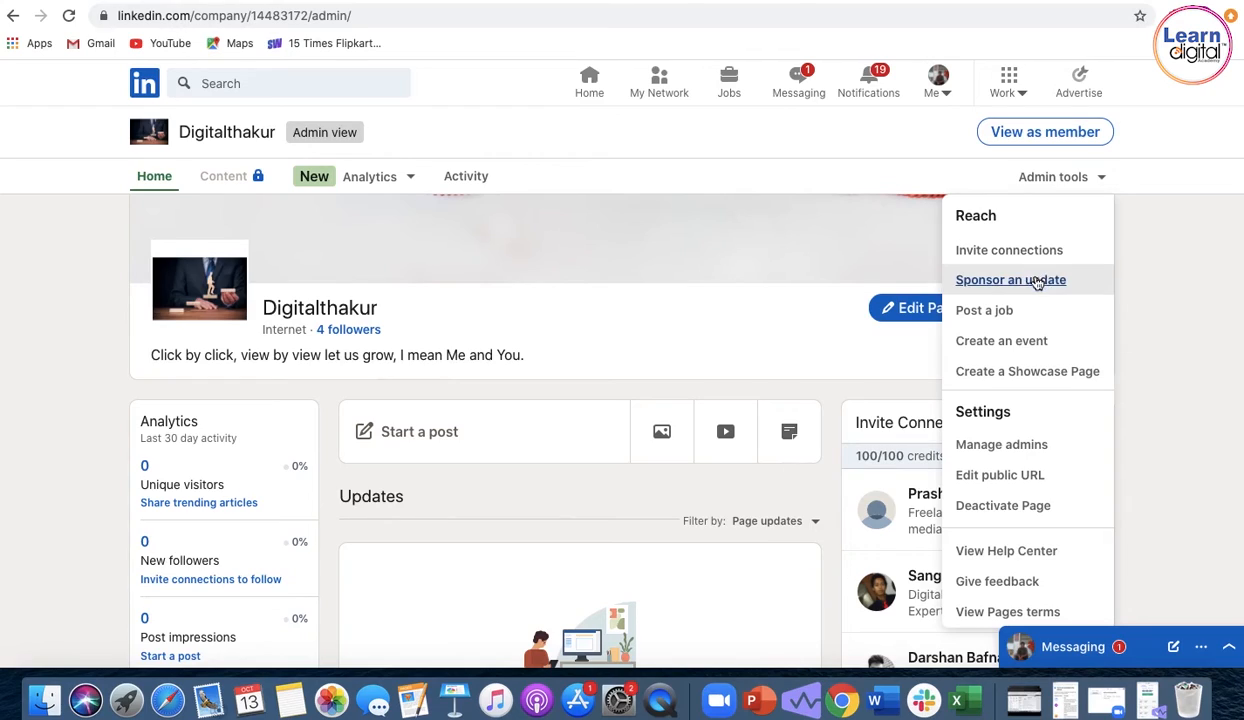
mouse_move(984, 310)
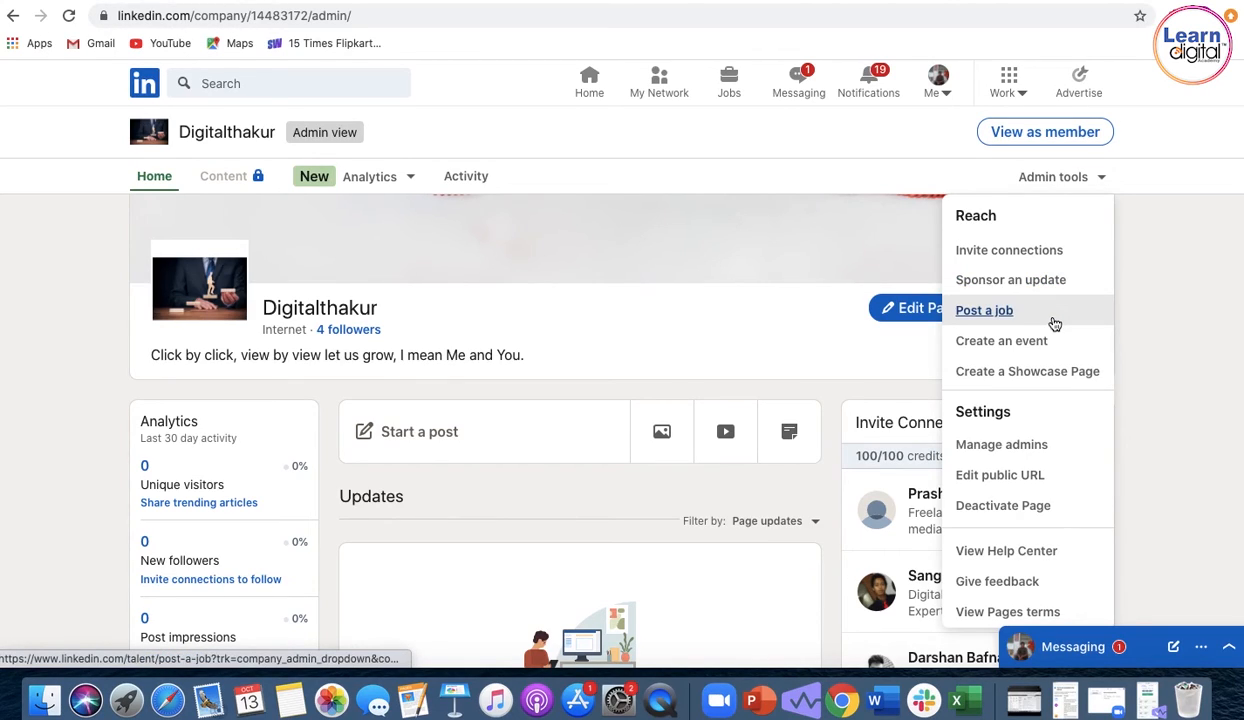
mouse_move(1183, 323)
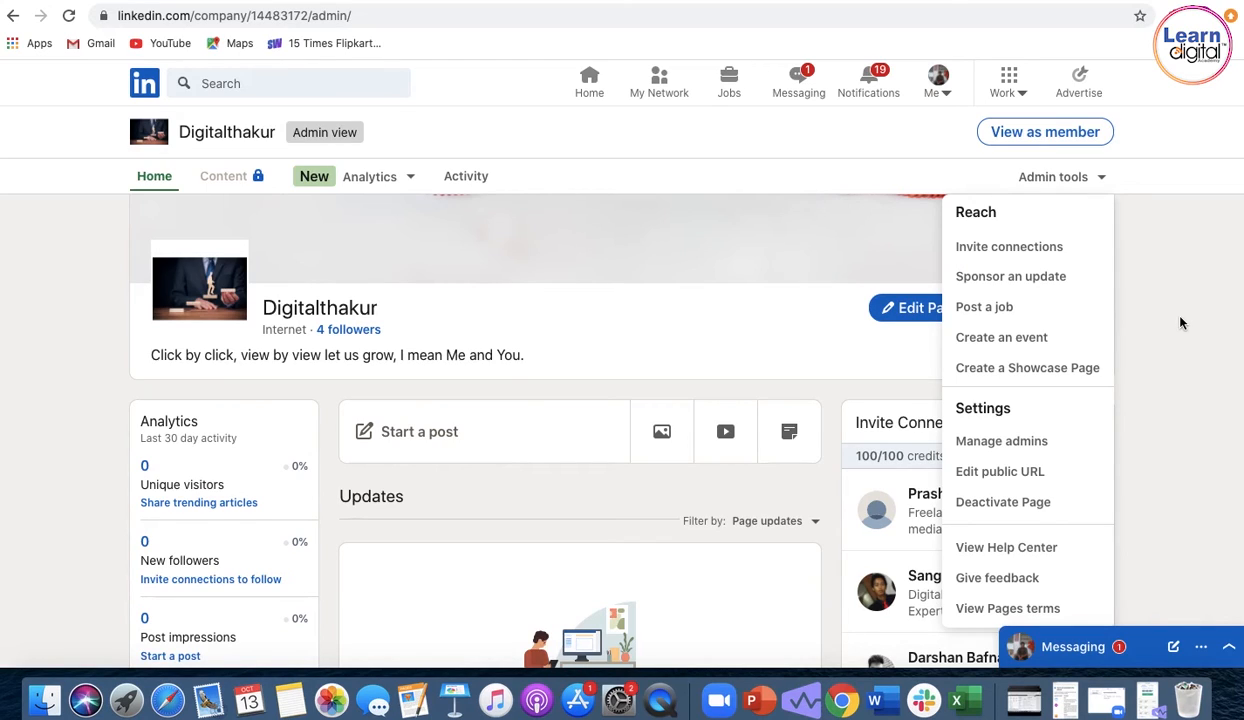
mouse_move(1067, 367)
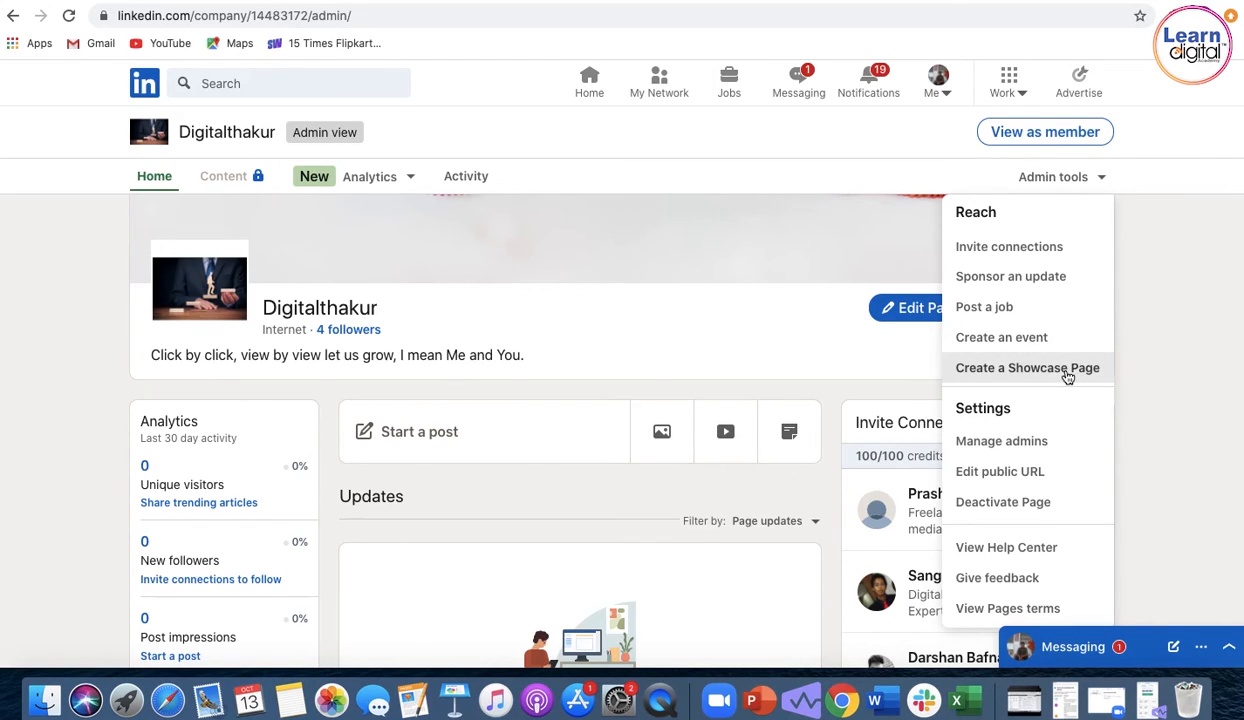